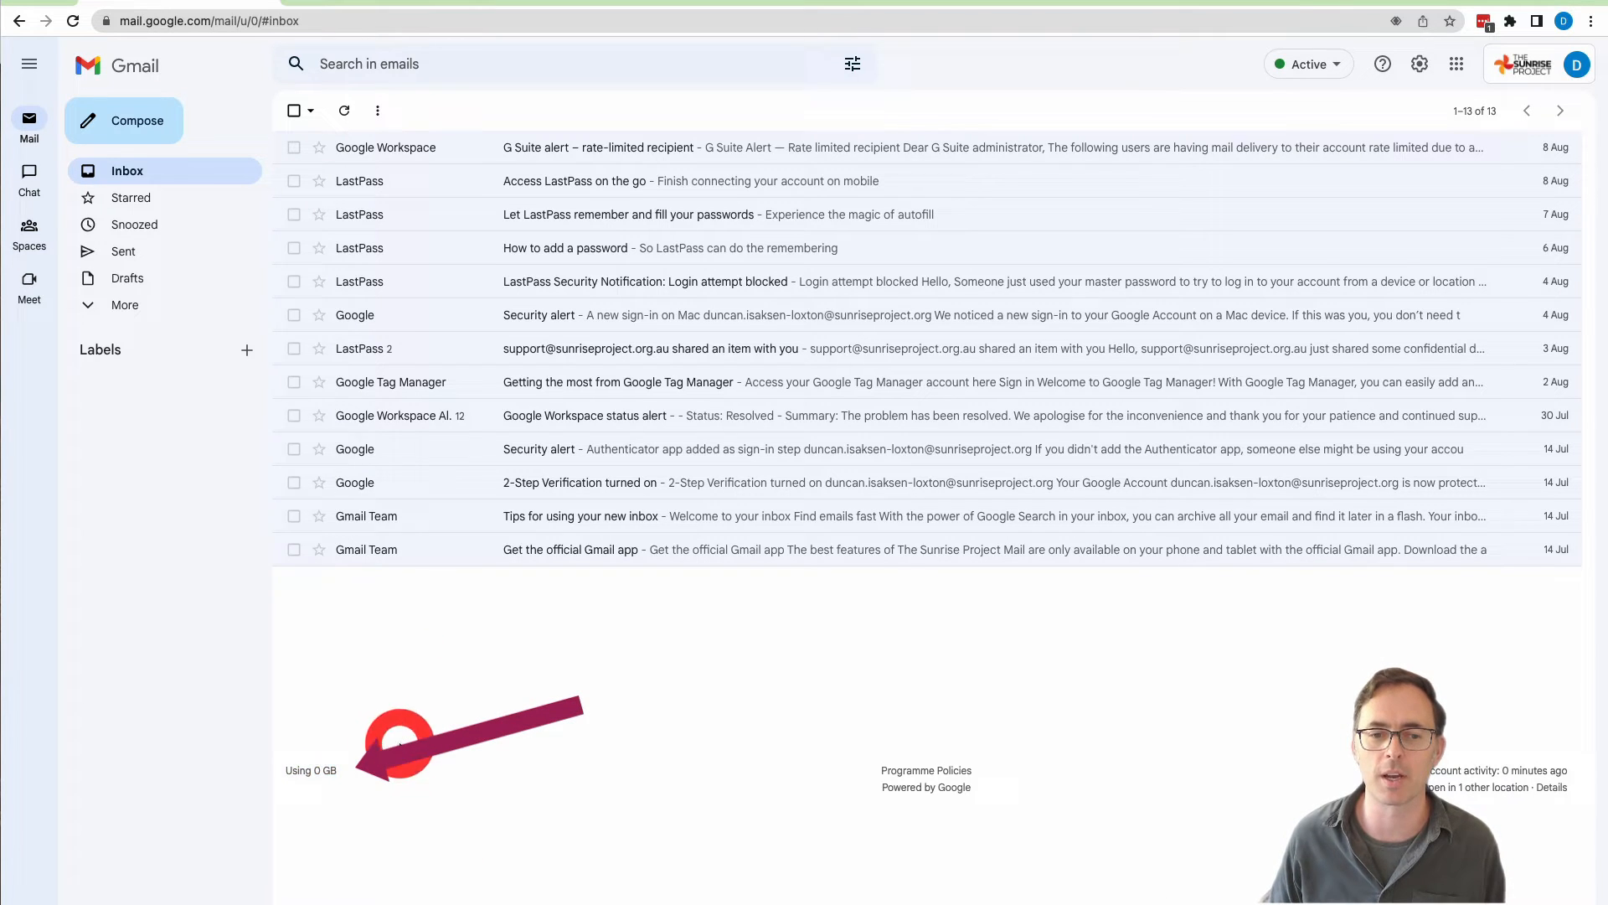
mouse_move(431, 248)
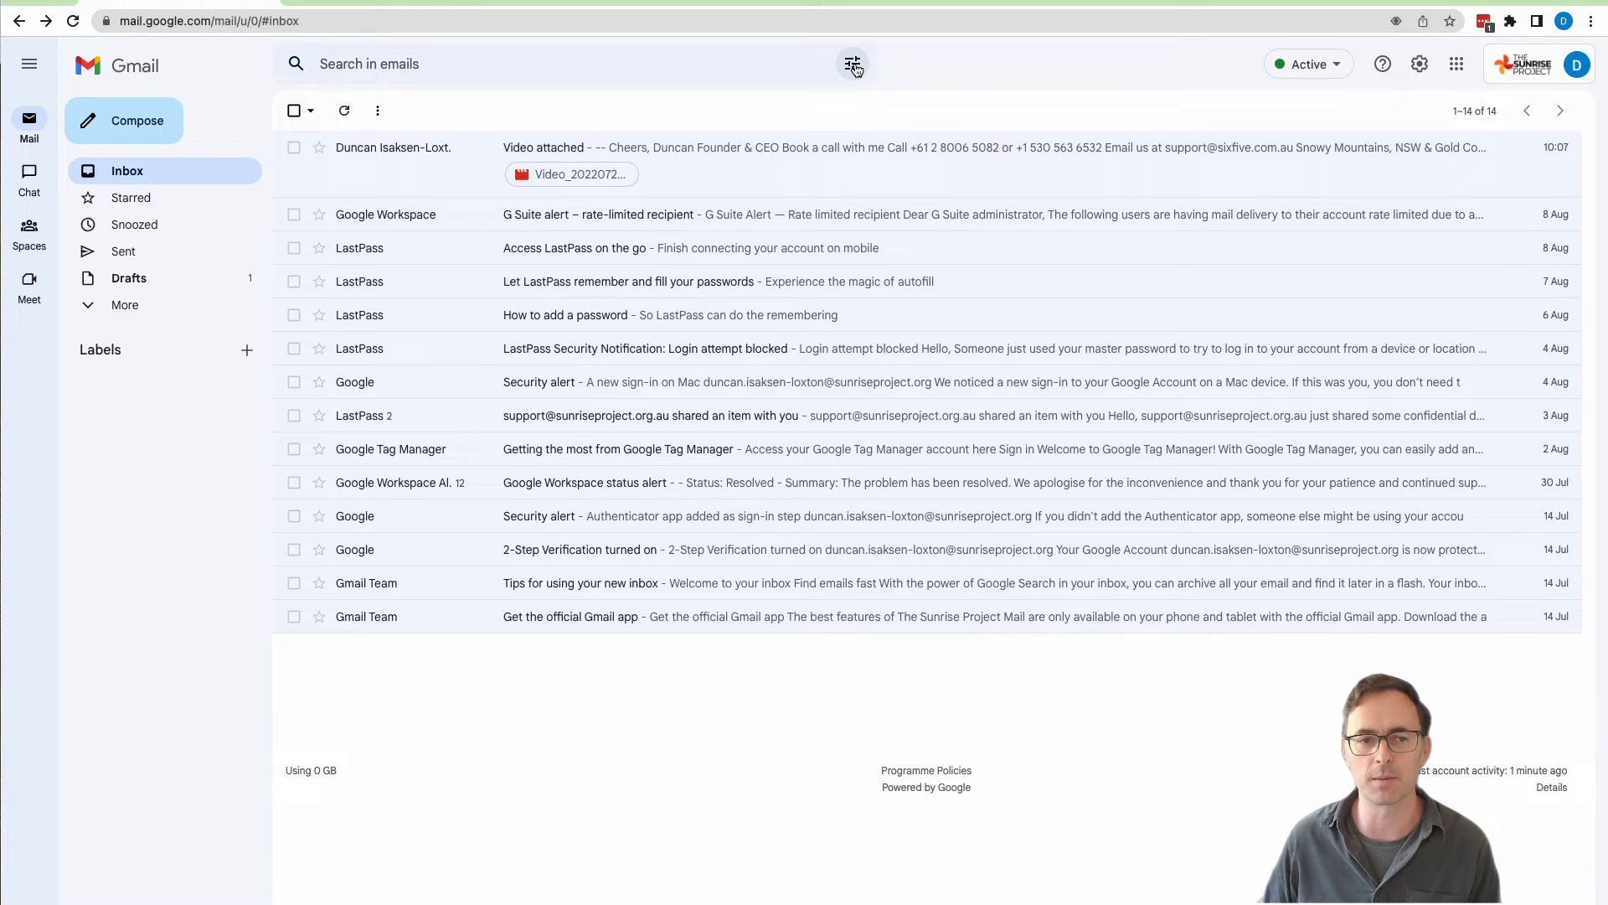
mouse_move(852, 64)
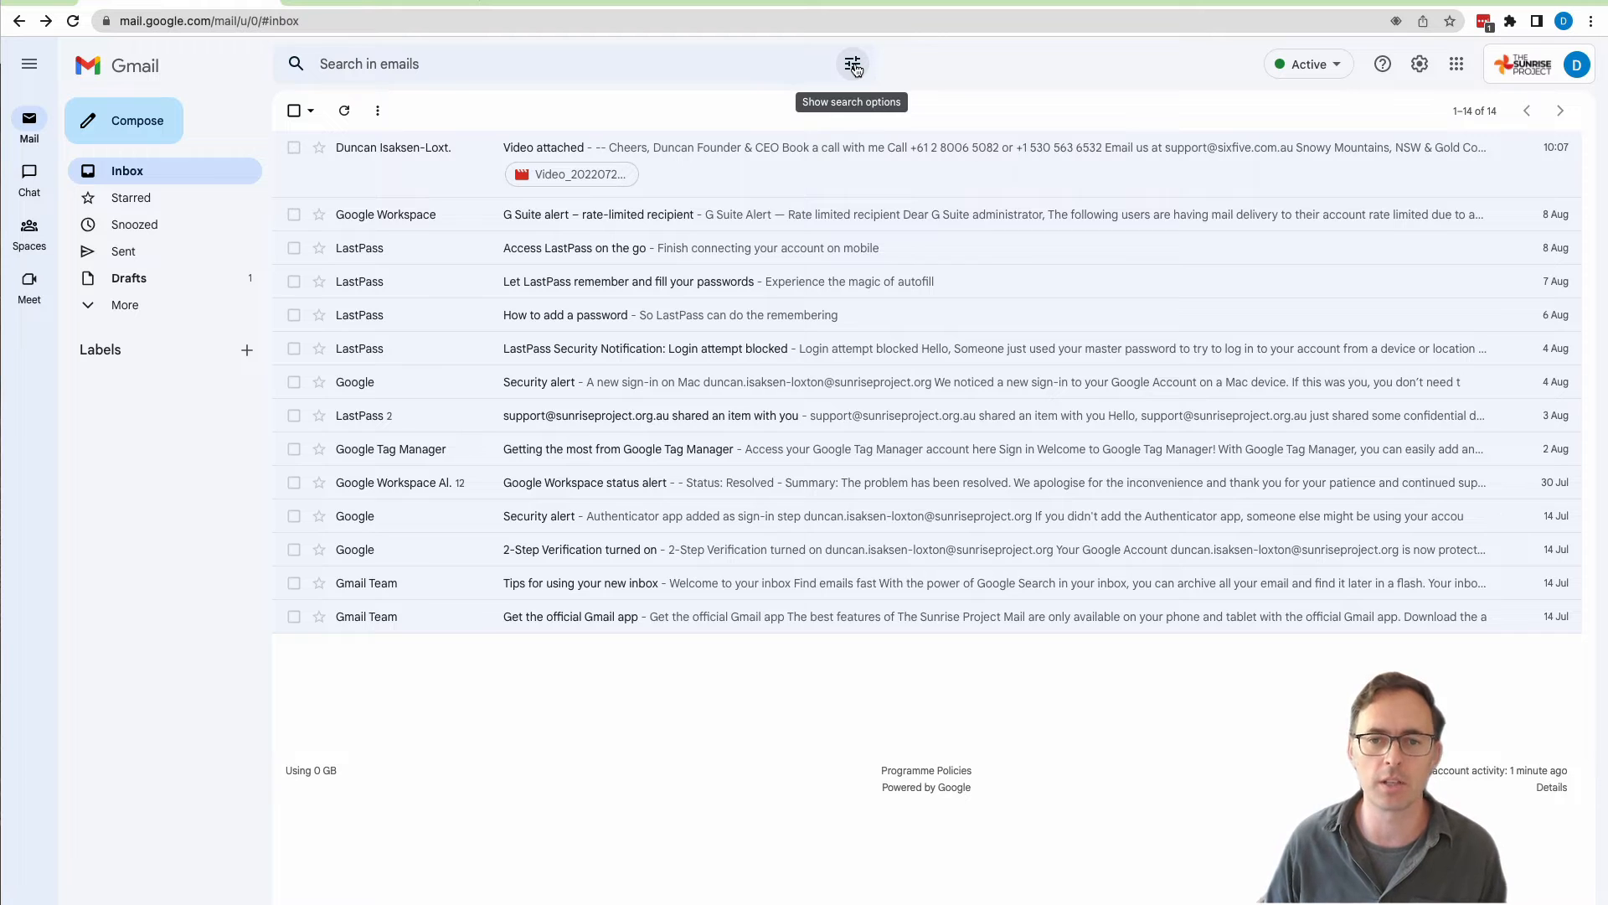
Step: Run an advanced search for all mail with size greater than 10 MB
left_click(853, 64)
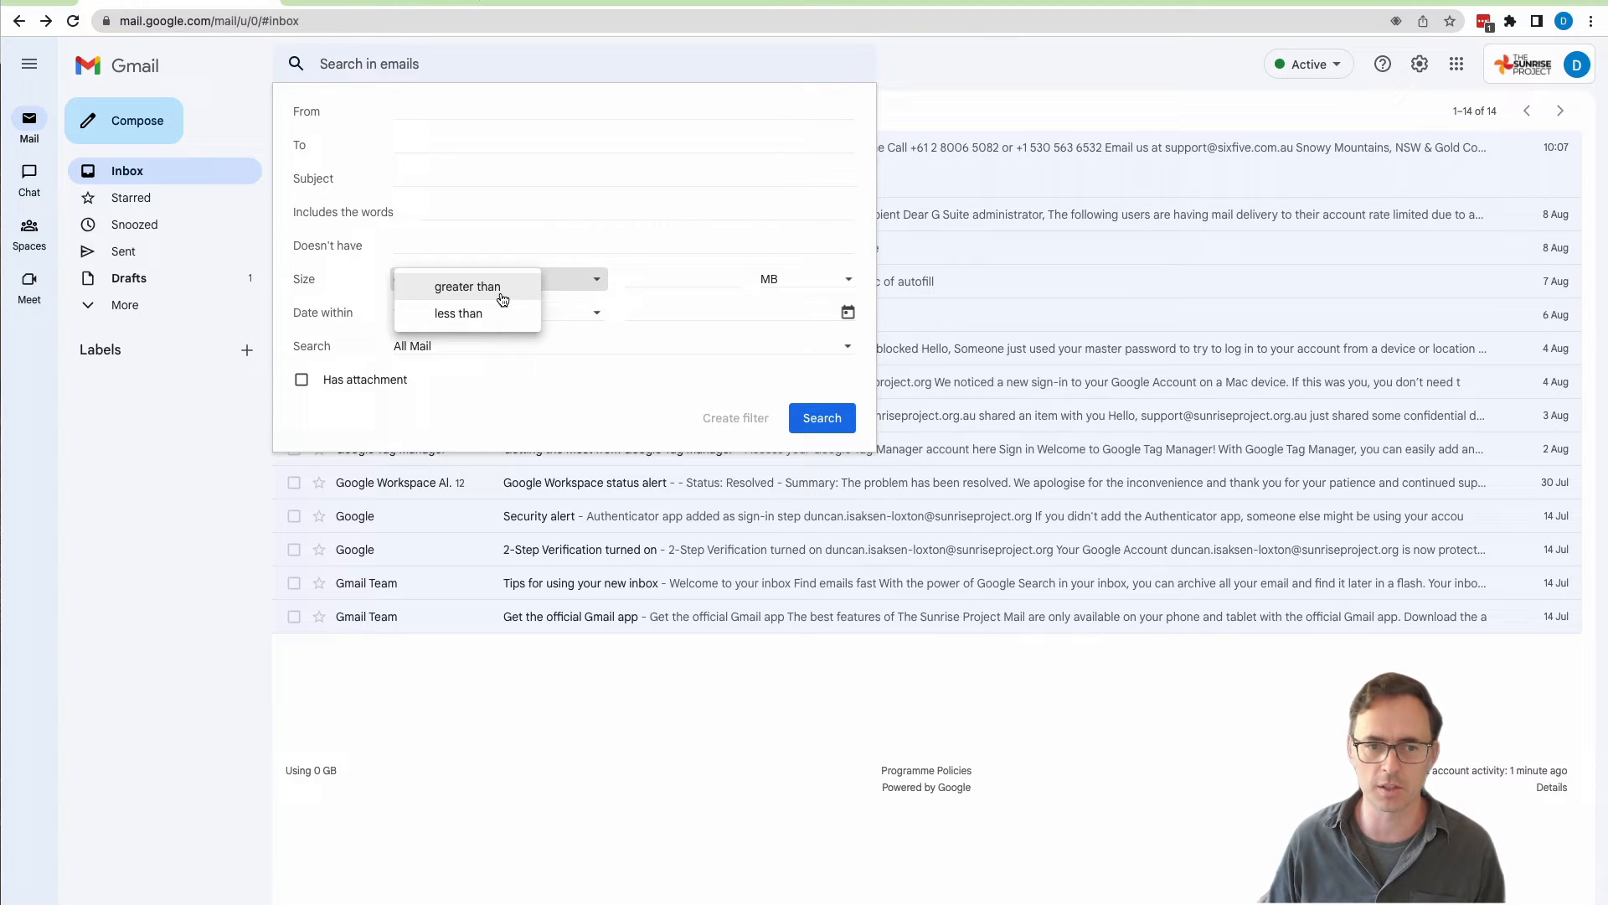
left_click(467, 286)
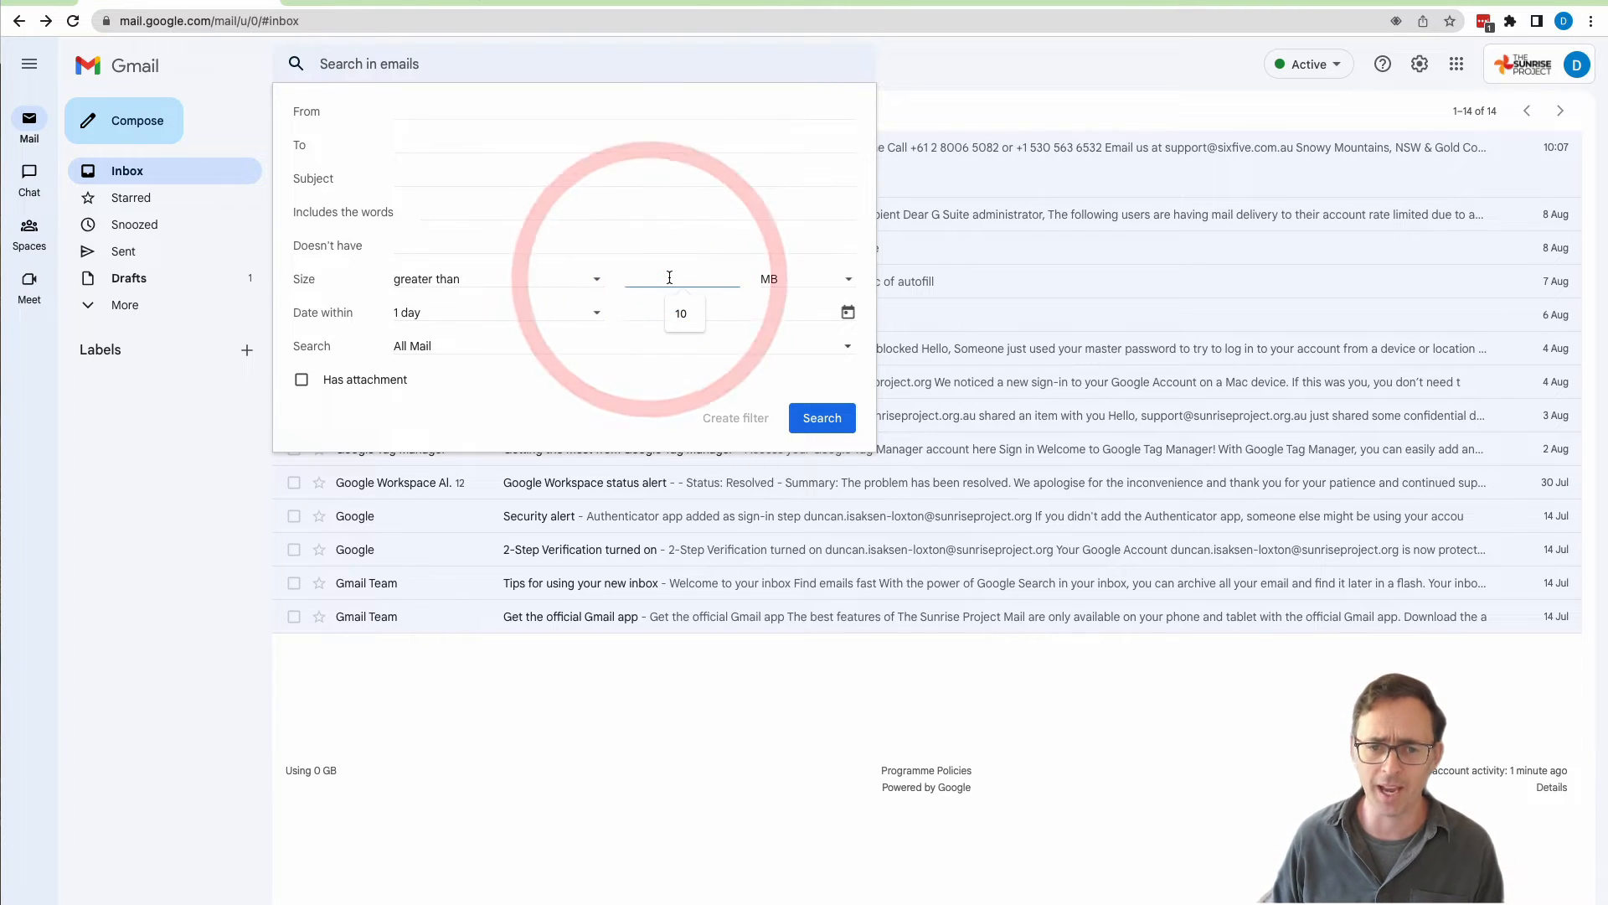
left_click(815, 278)
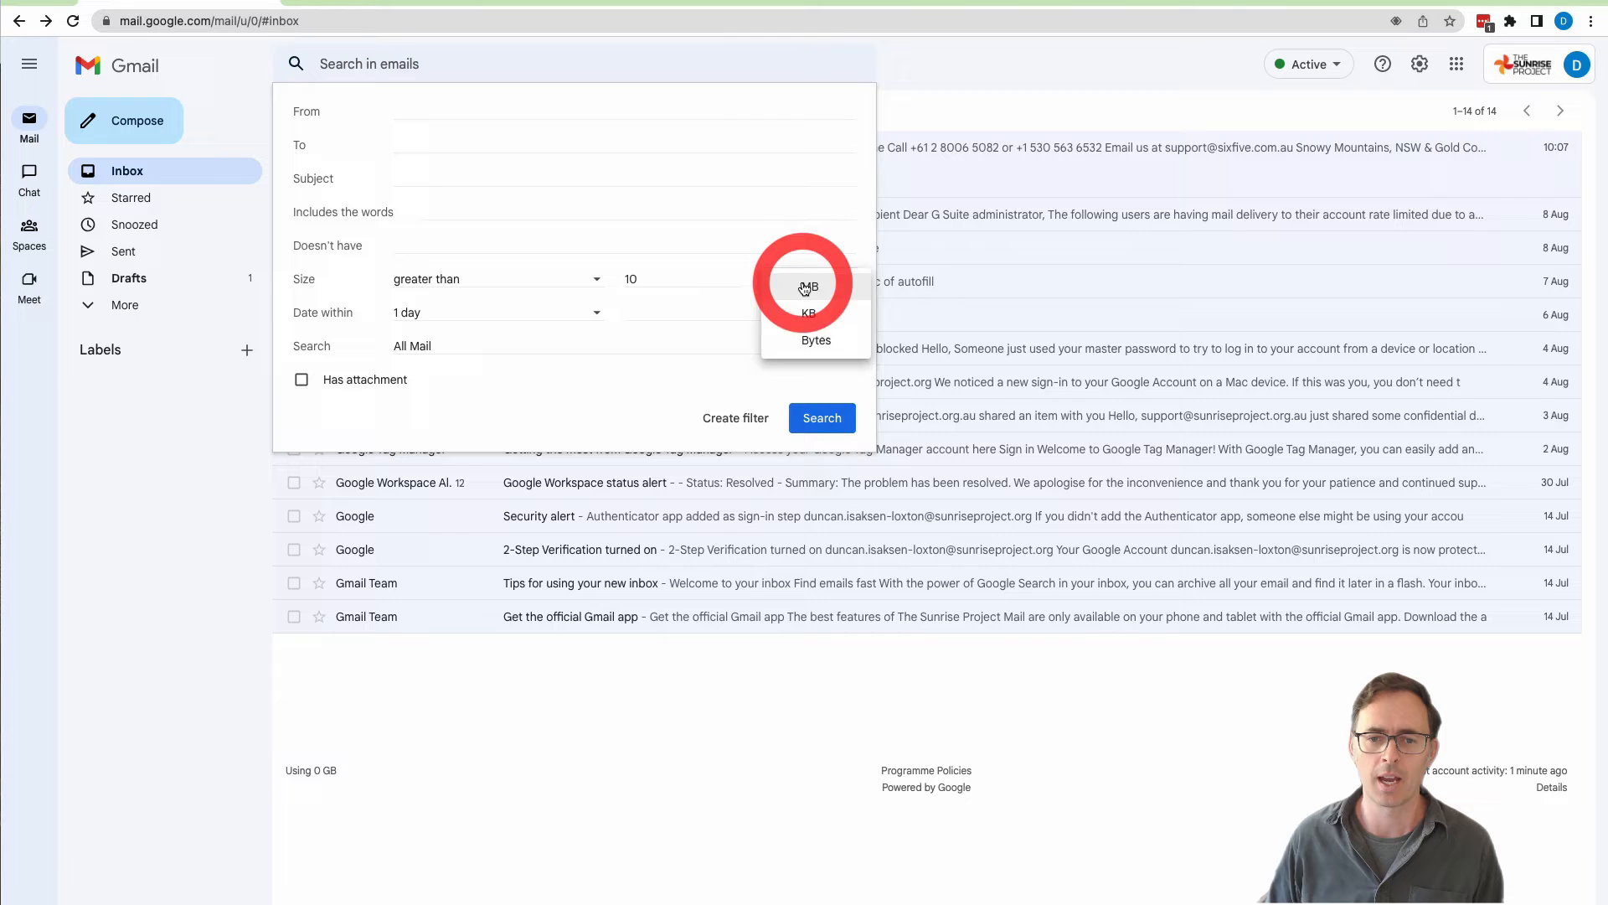
left_click(809, 284)
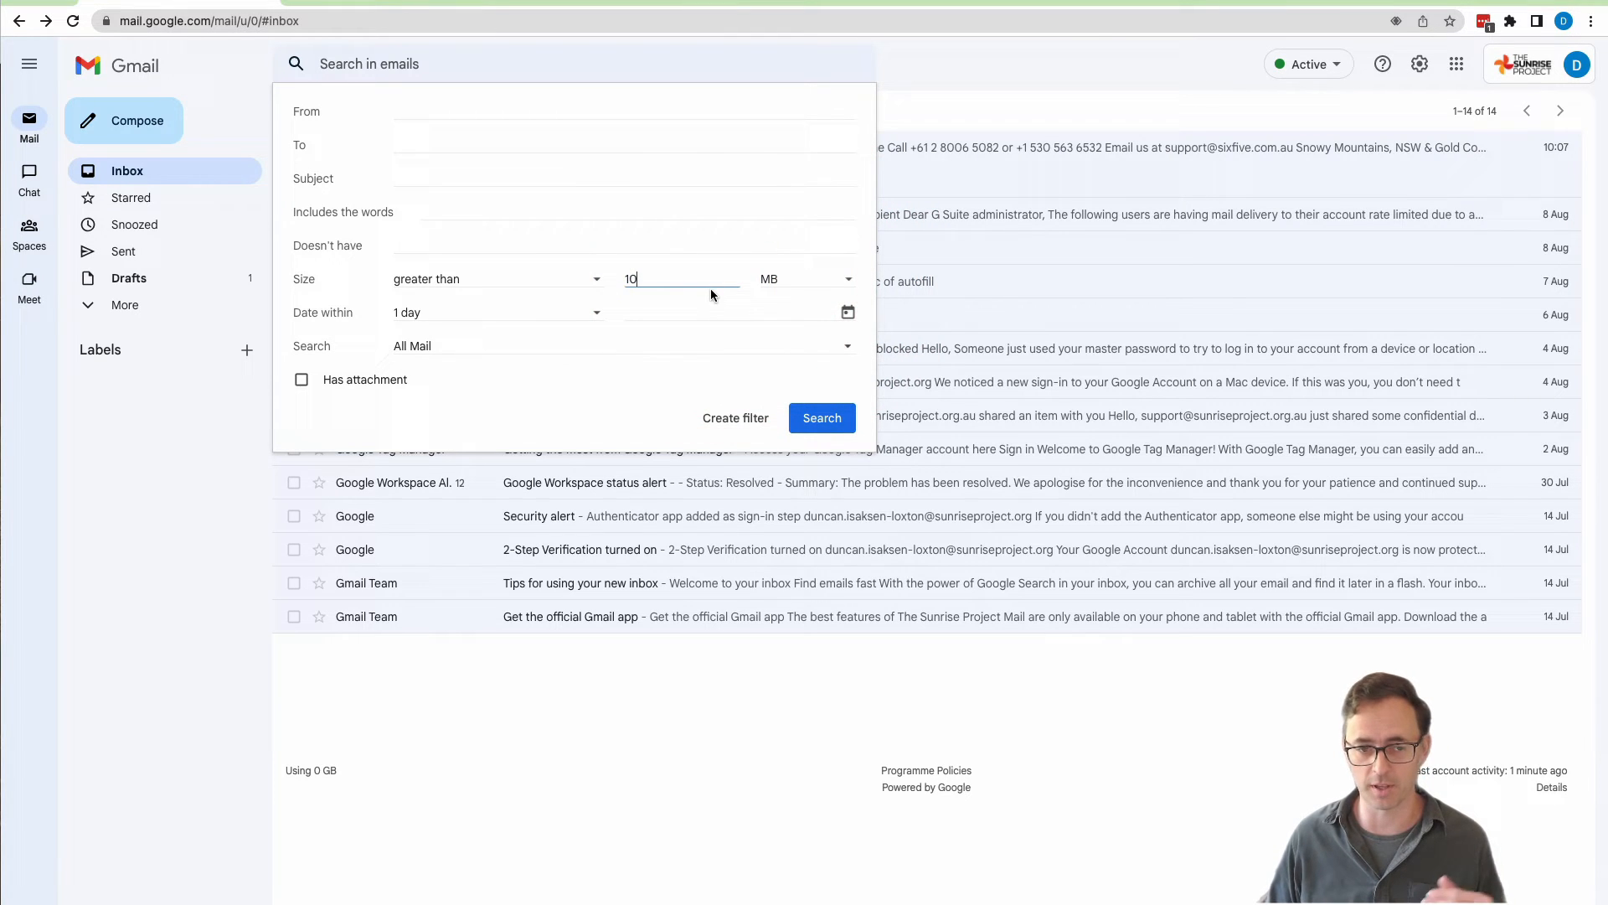
left_click(821, 417)
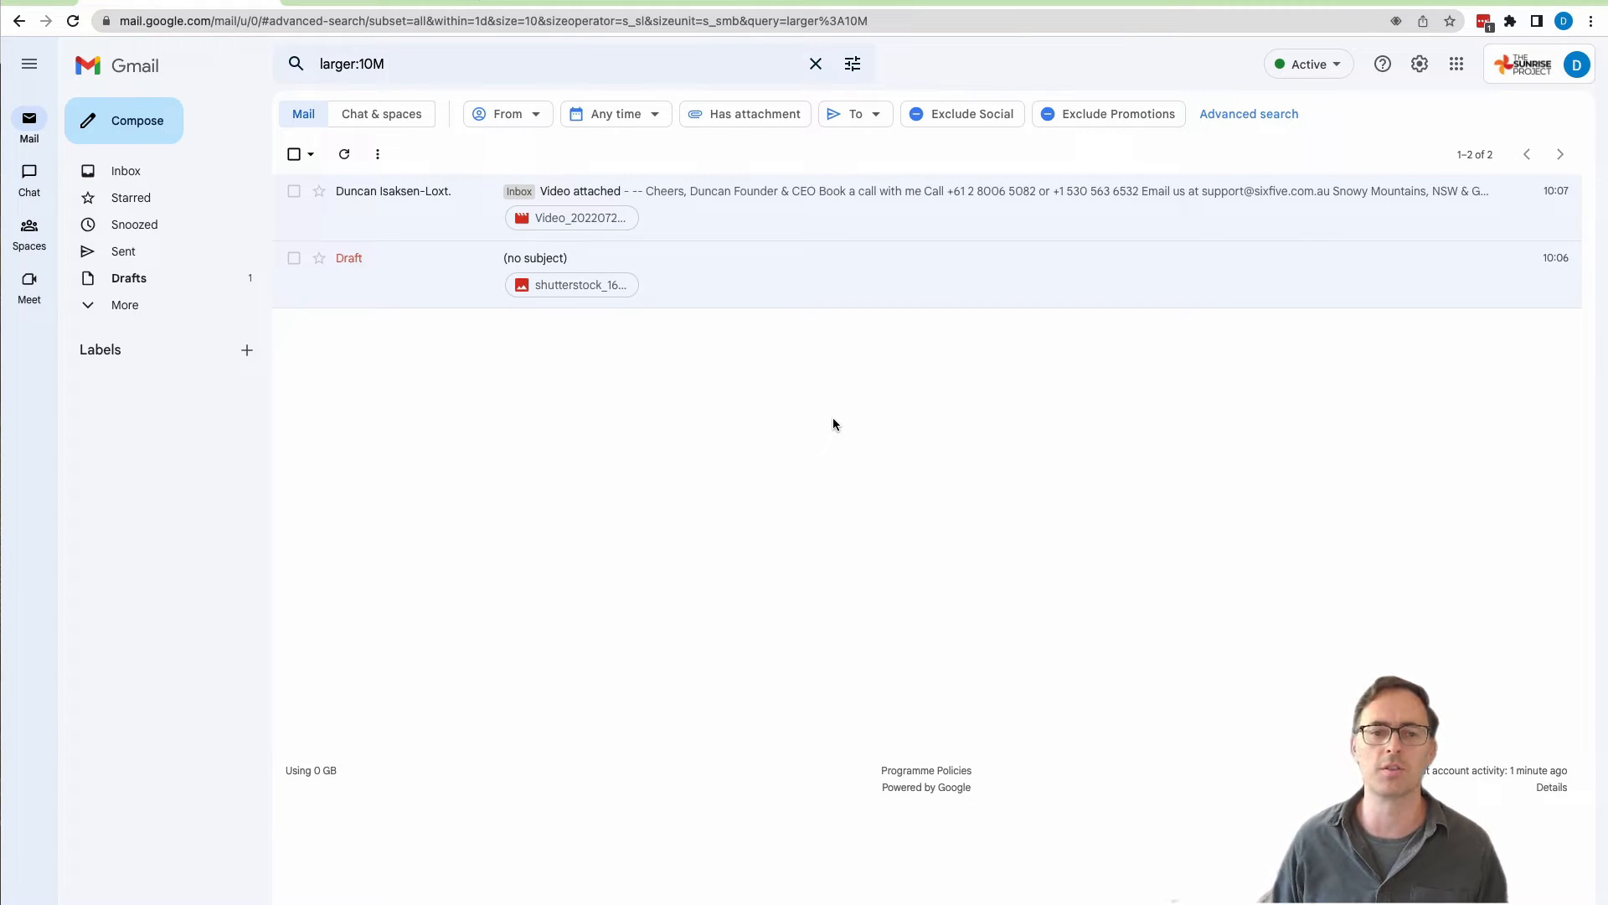
mouse_move(122, 251)
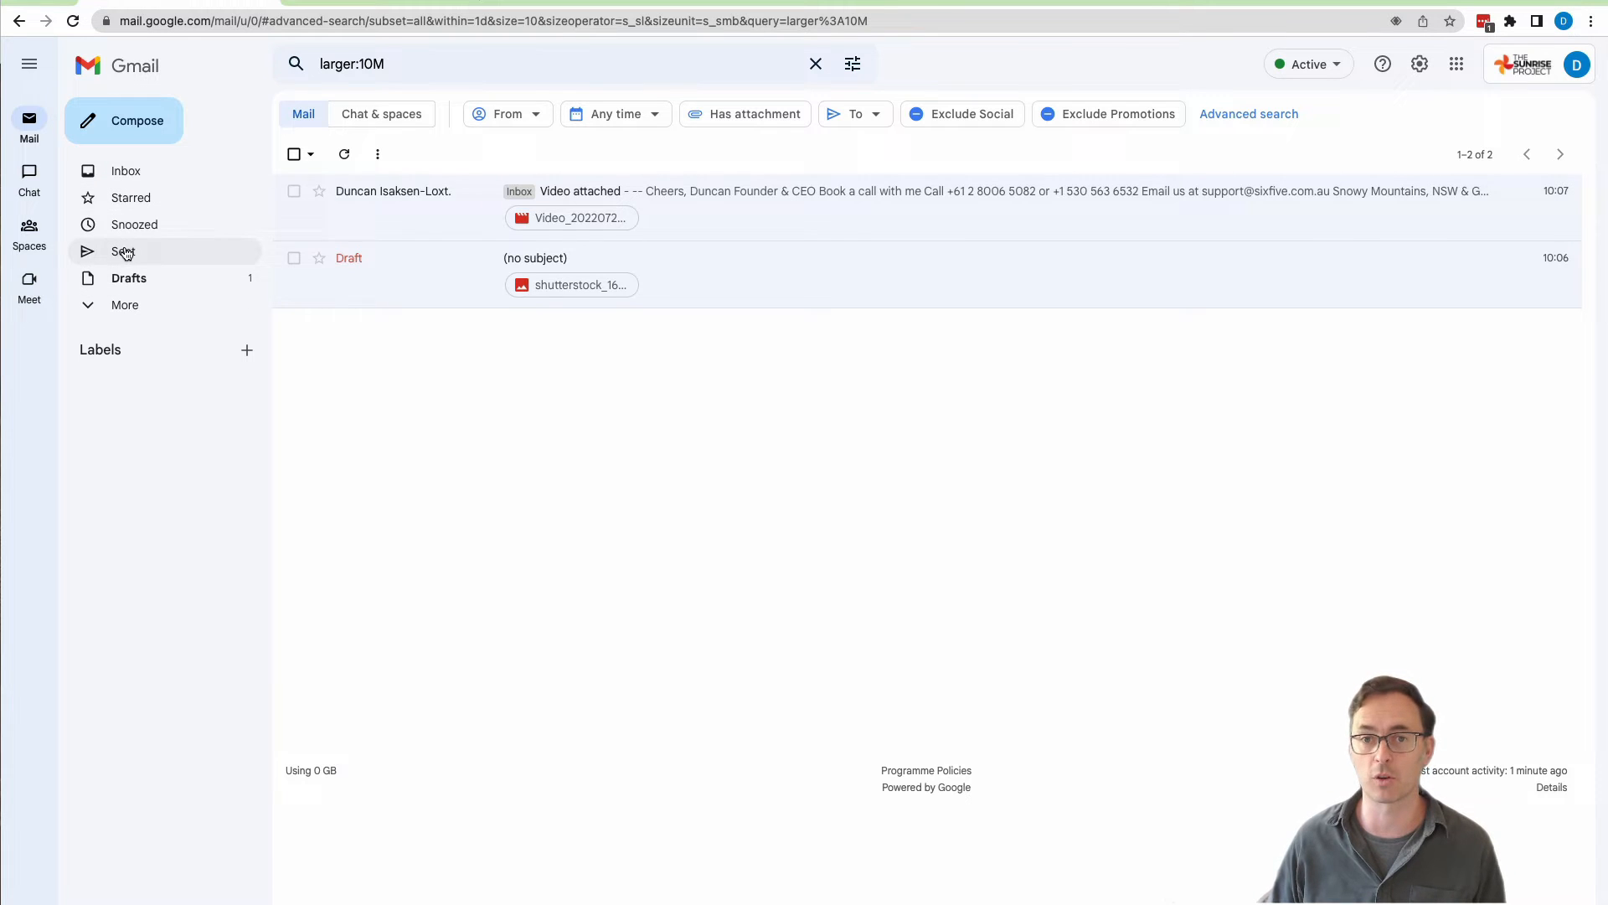
mouse_move(399, 281)
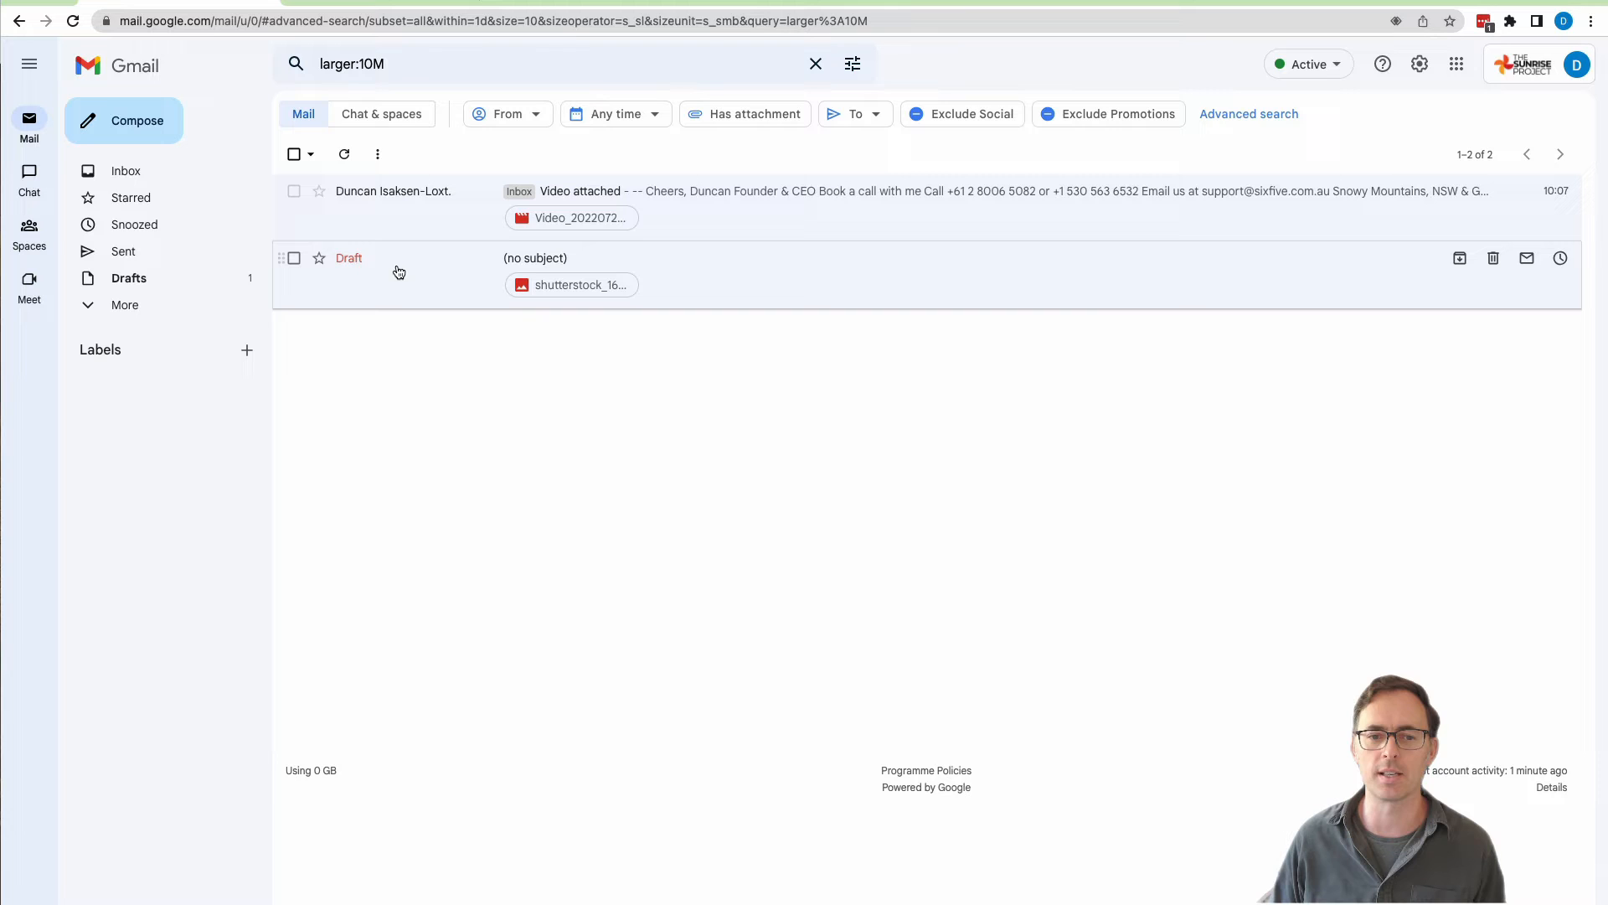
mouse_move(523, 268)
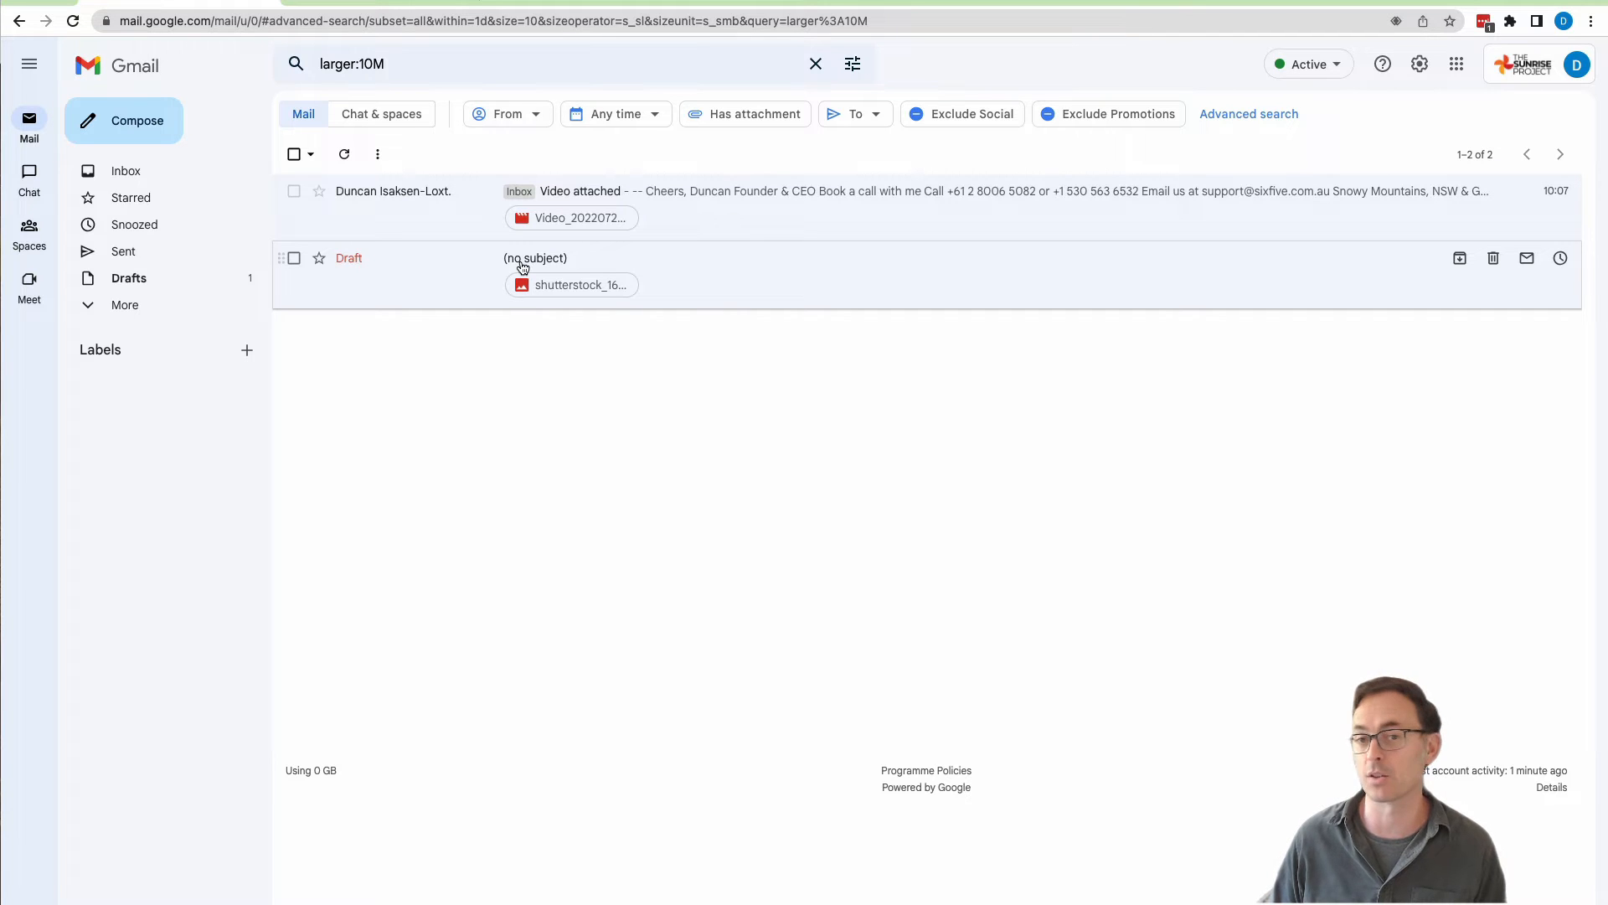
mouse_move(436, 212)
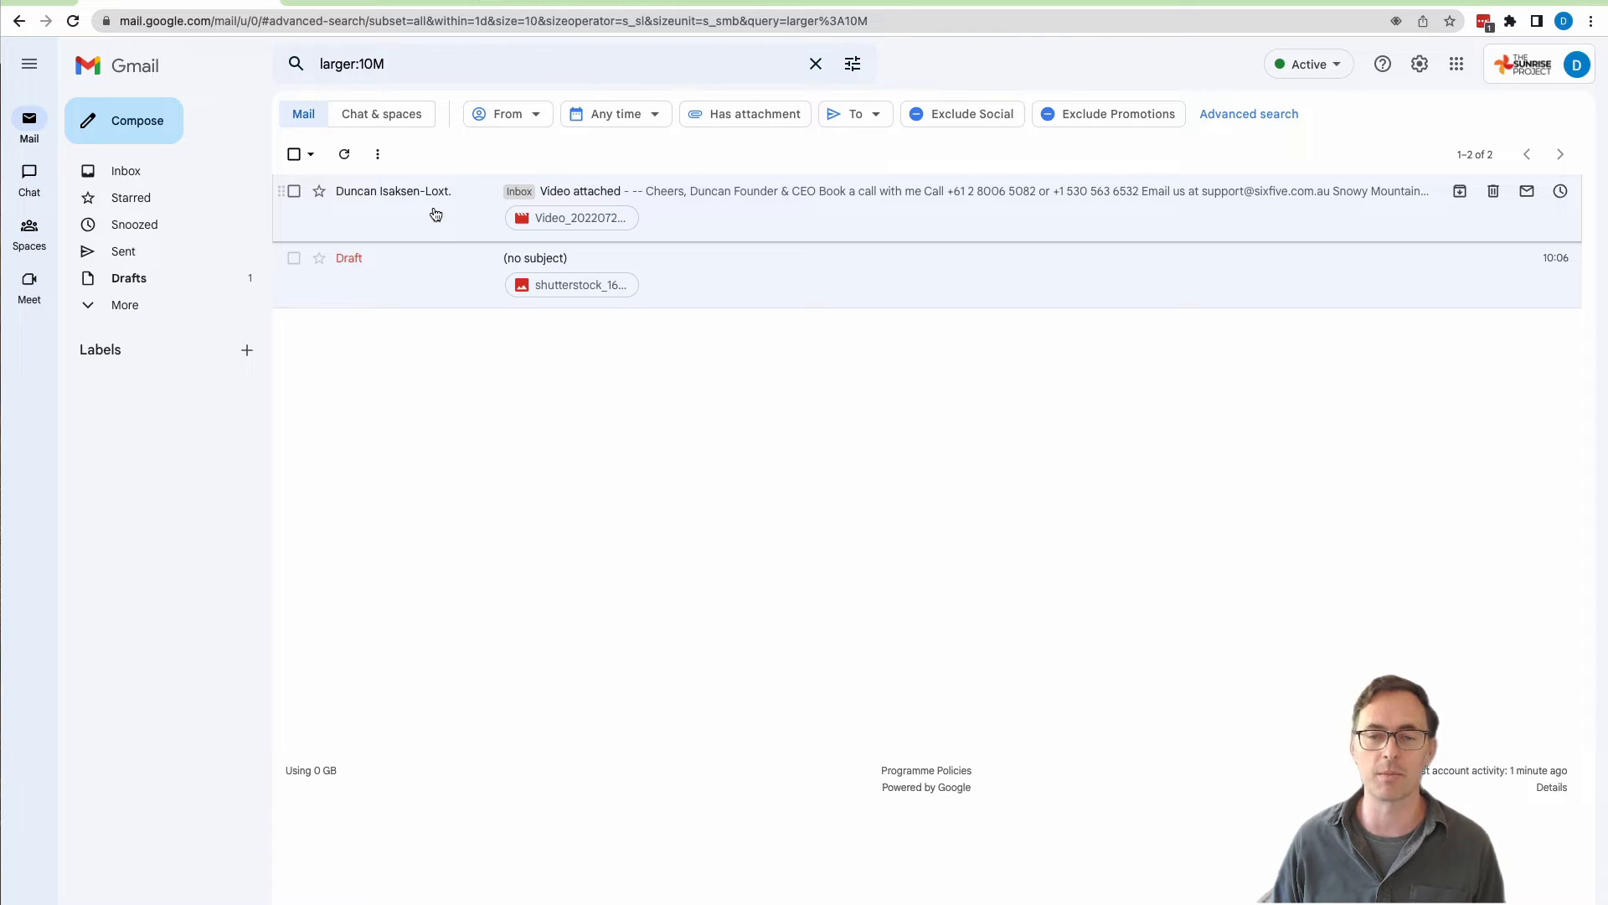
mouse_move(428, 216)
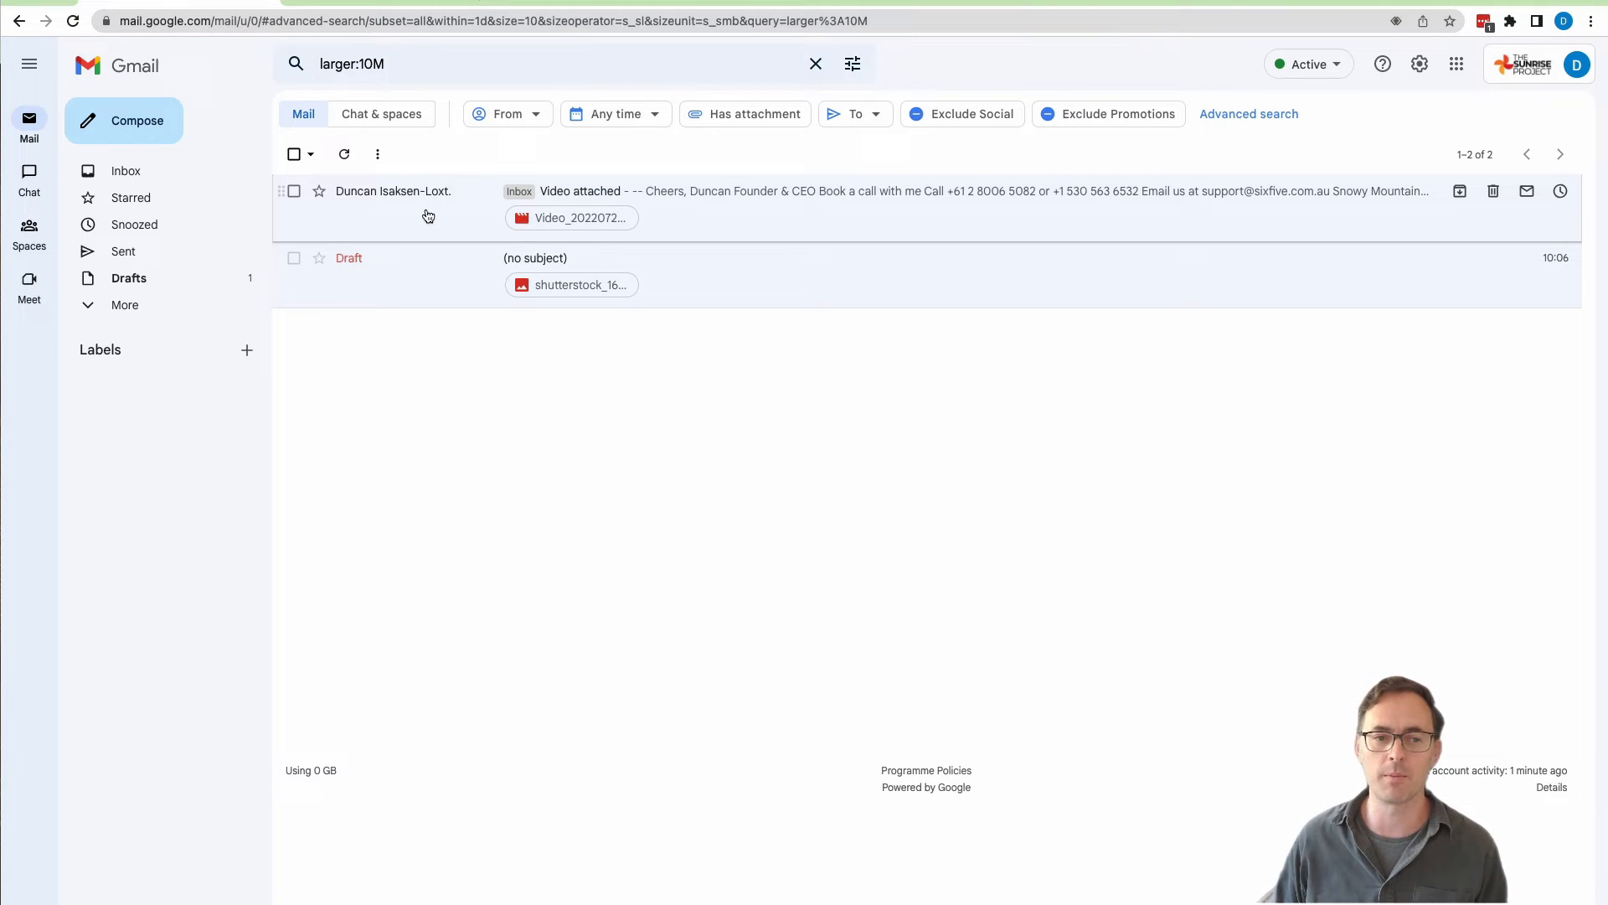
mouse_move(789, 208)
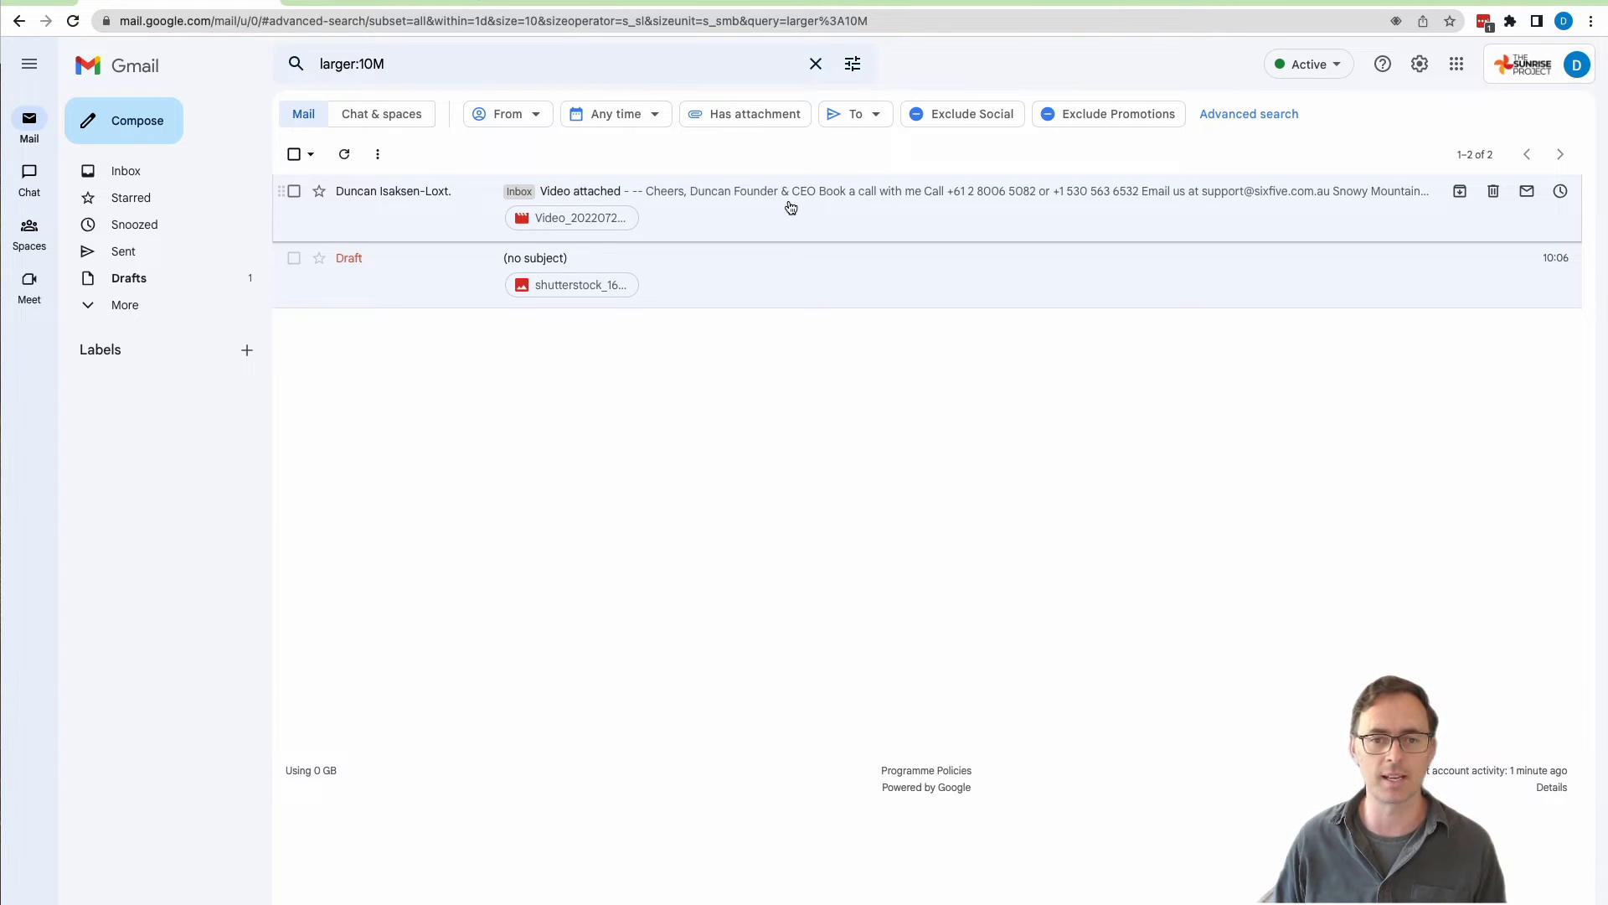
Step: Open the 'Video attached' message from the two large-mail results
left_click(789, 191)
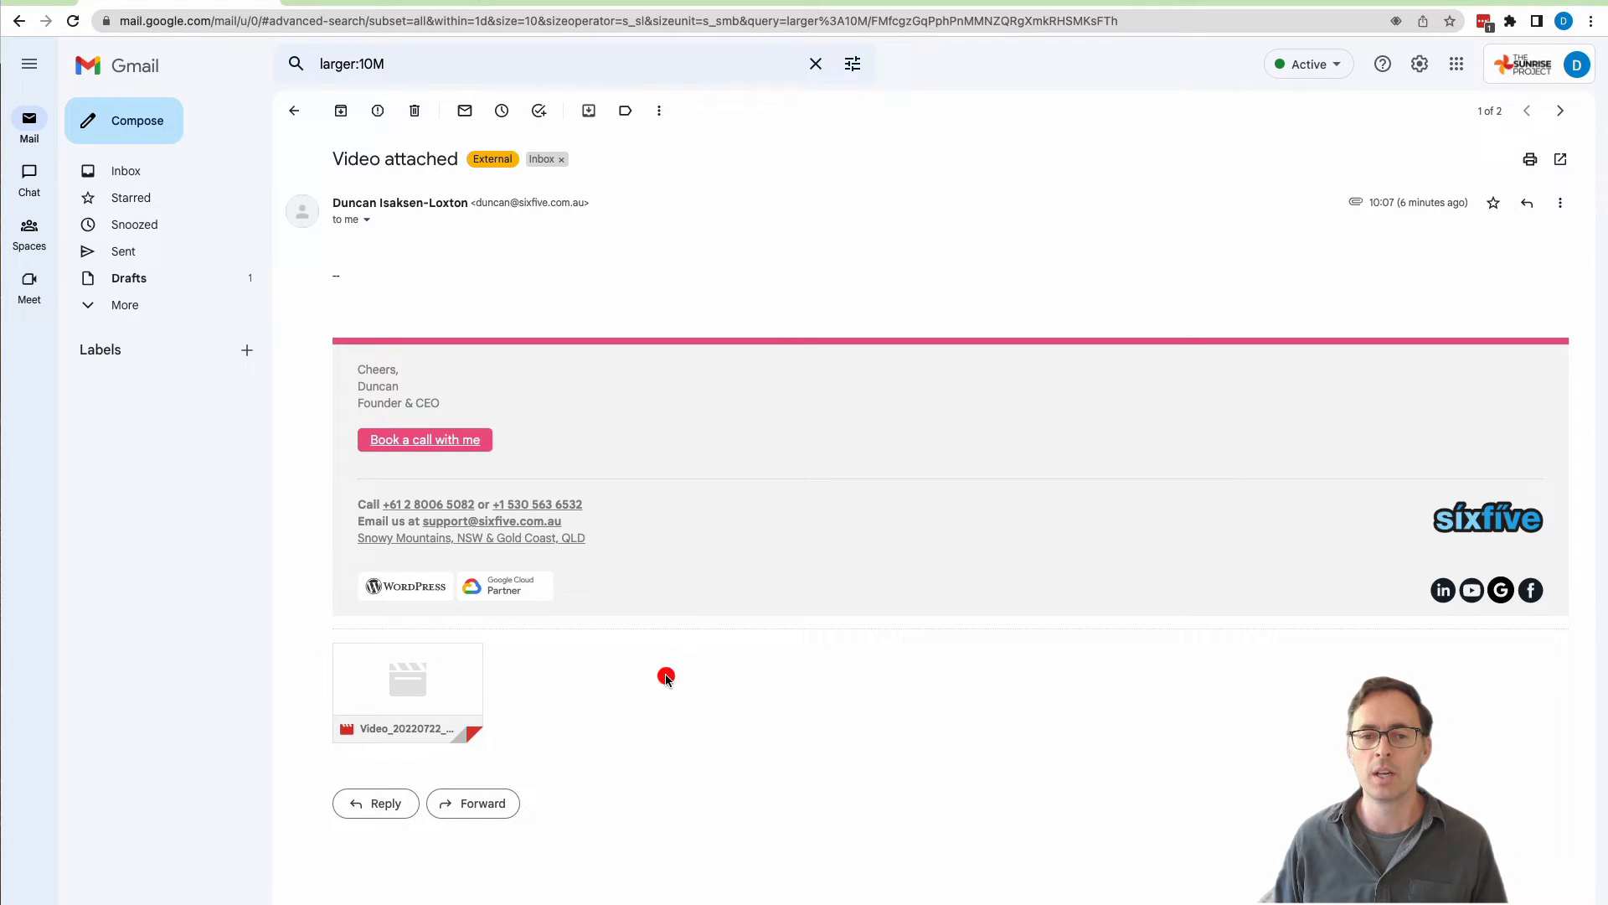
mouse_move(665, 681)
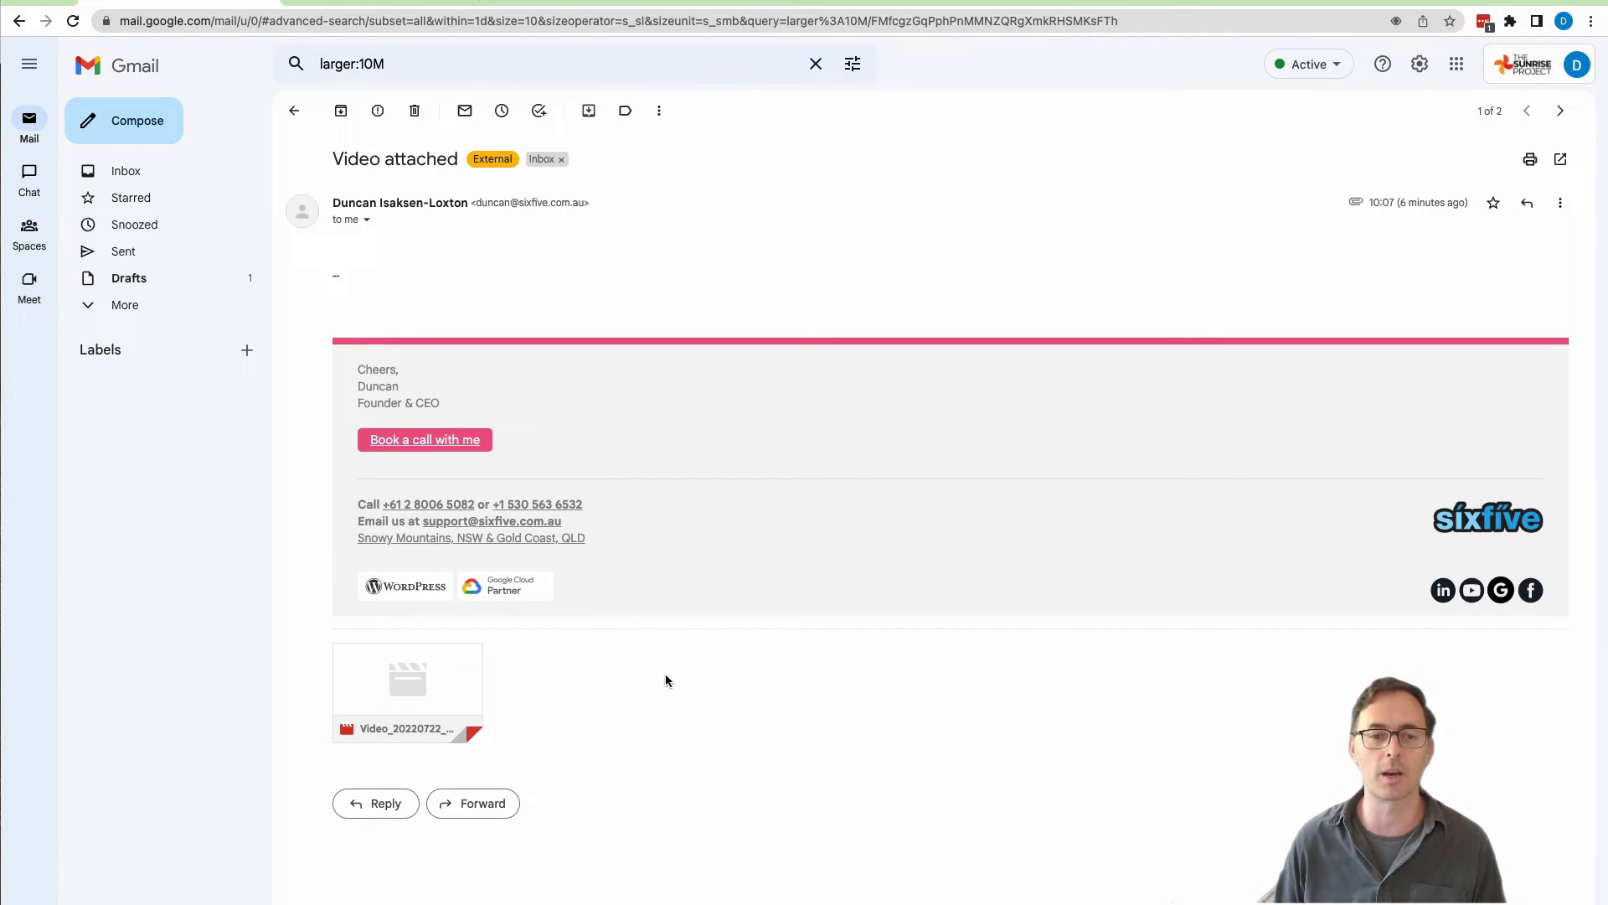
mouse_move(591, 674)
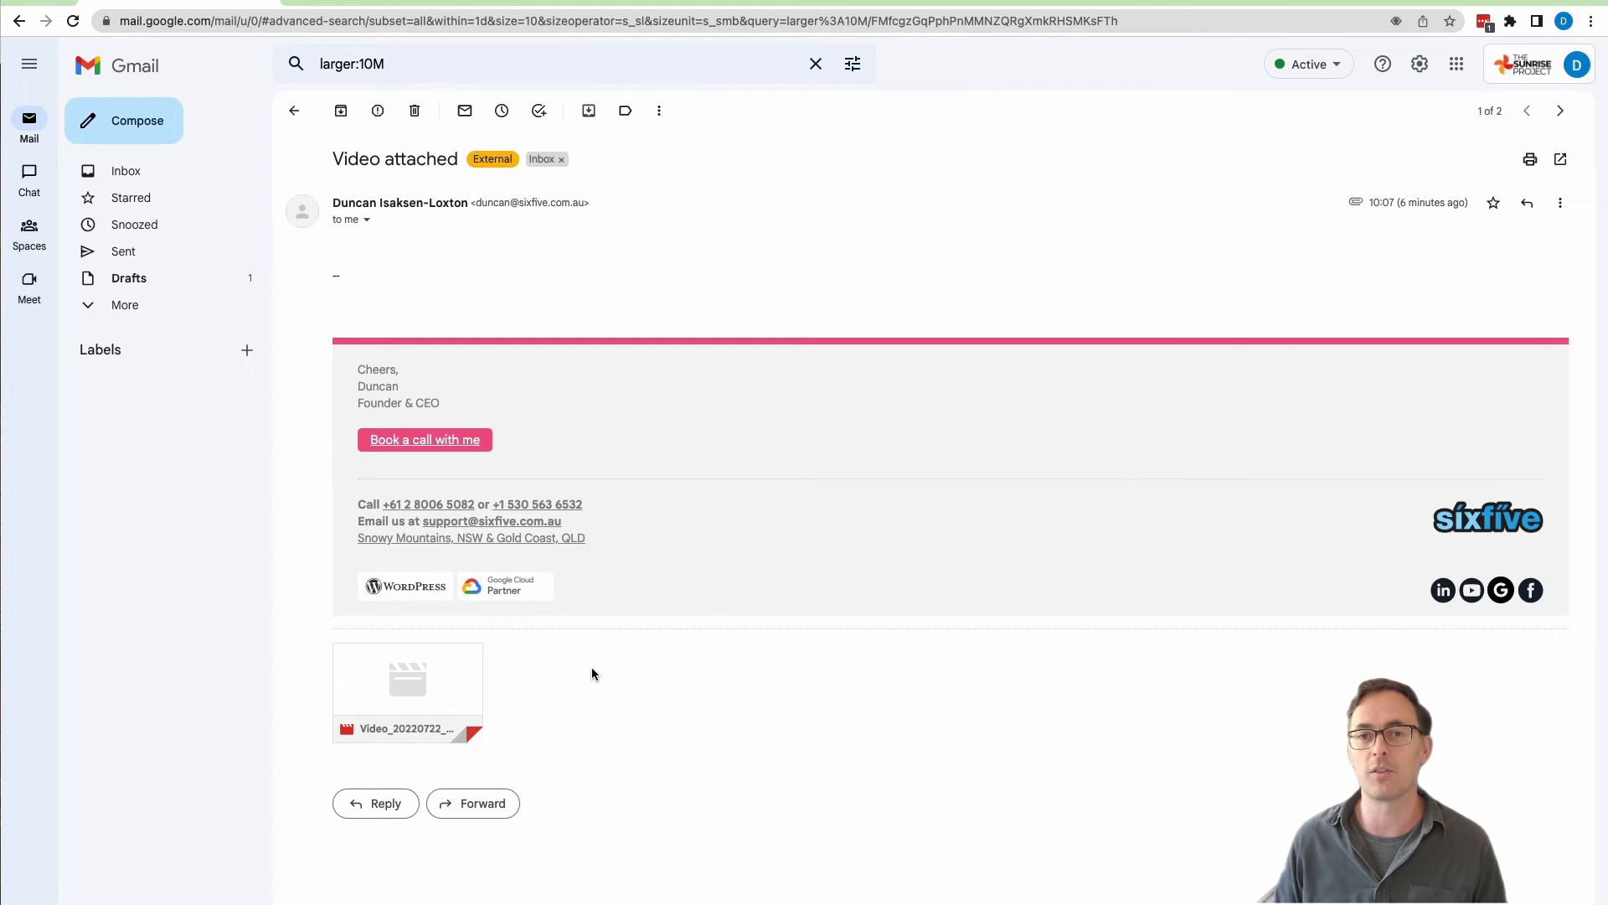
mouse_move(407, 682)
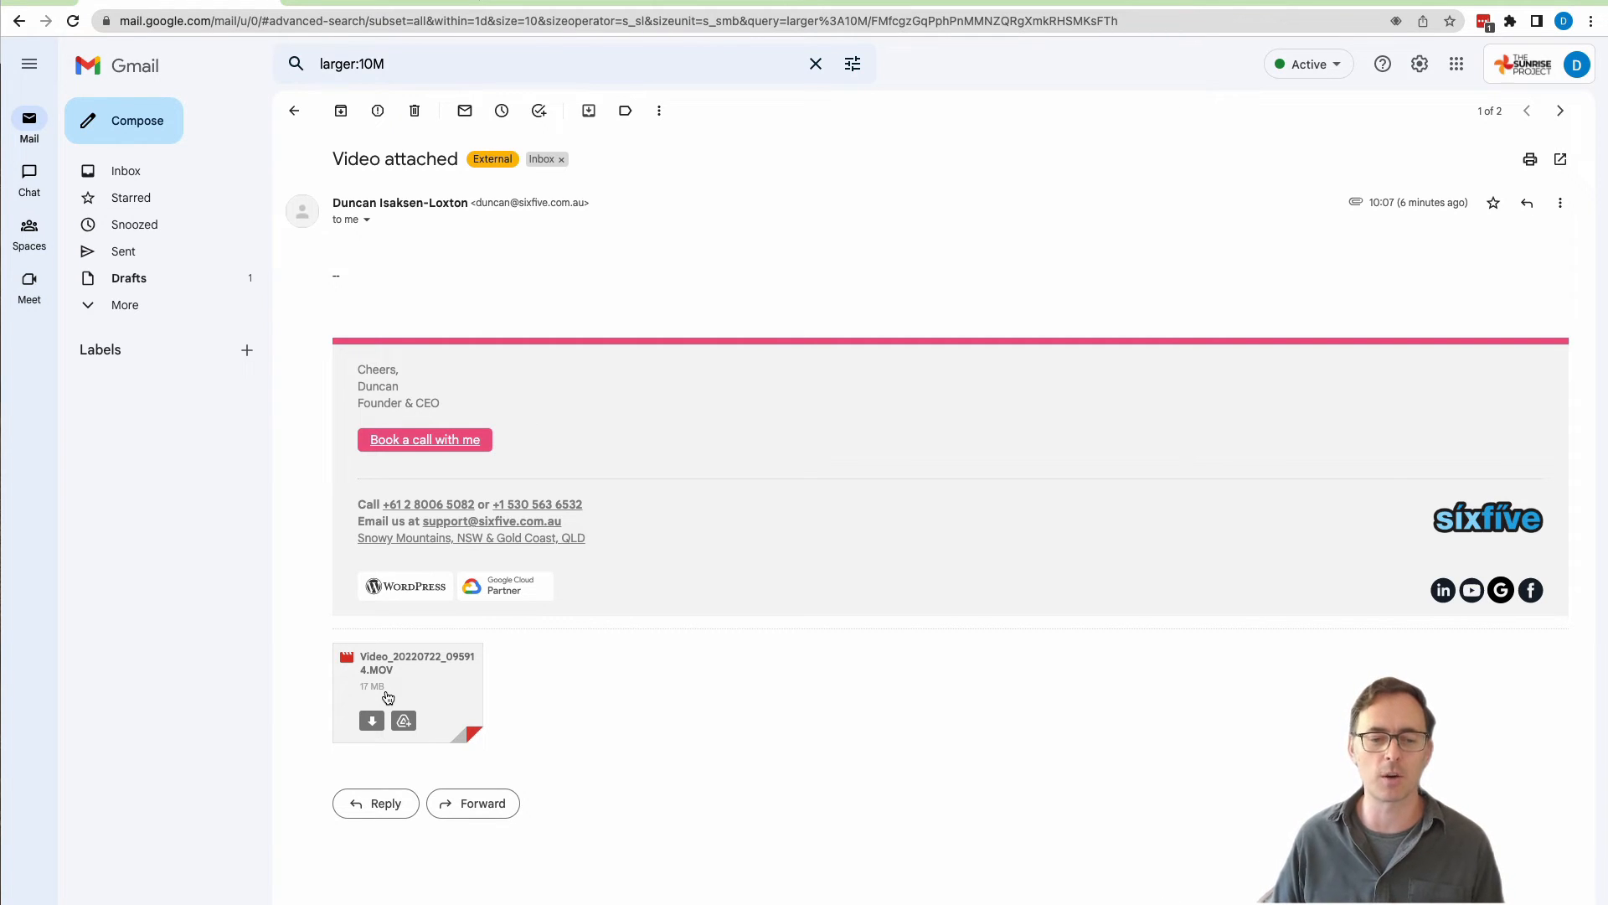
mouse_move(423, 739)
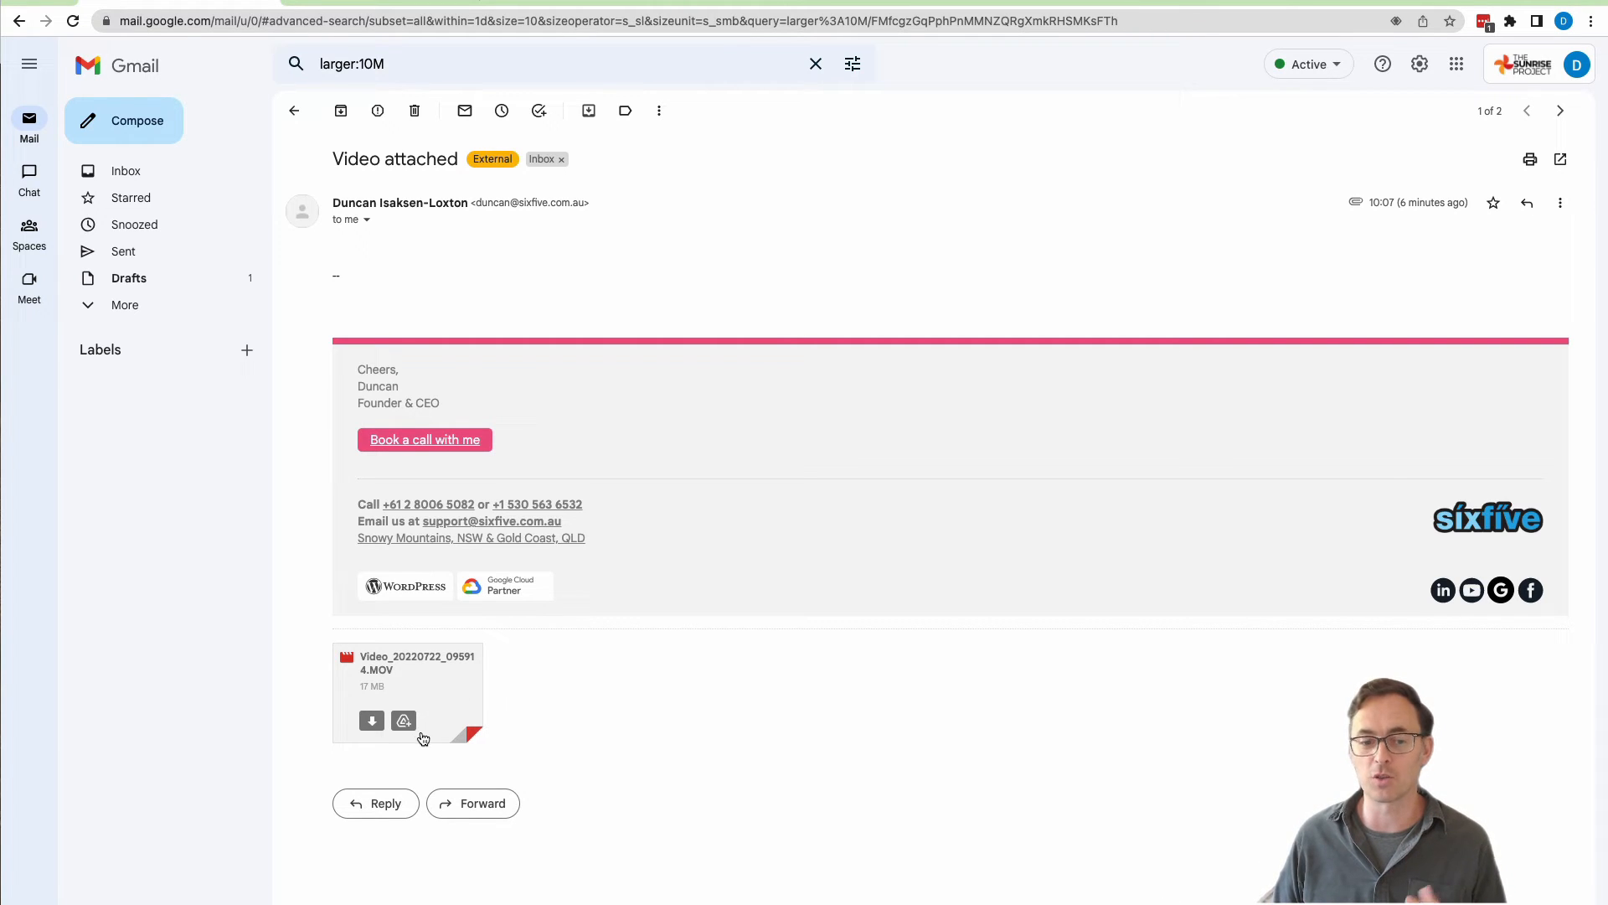
mouse_move(404, 719)
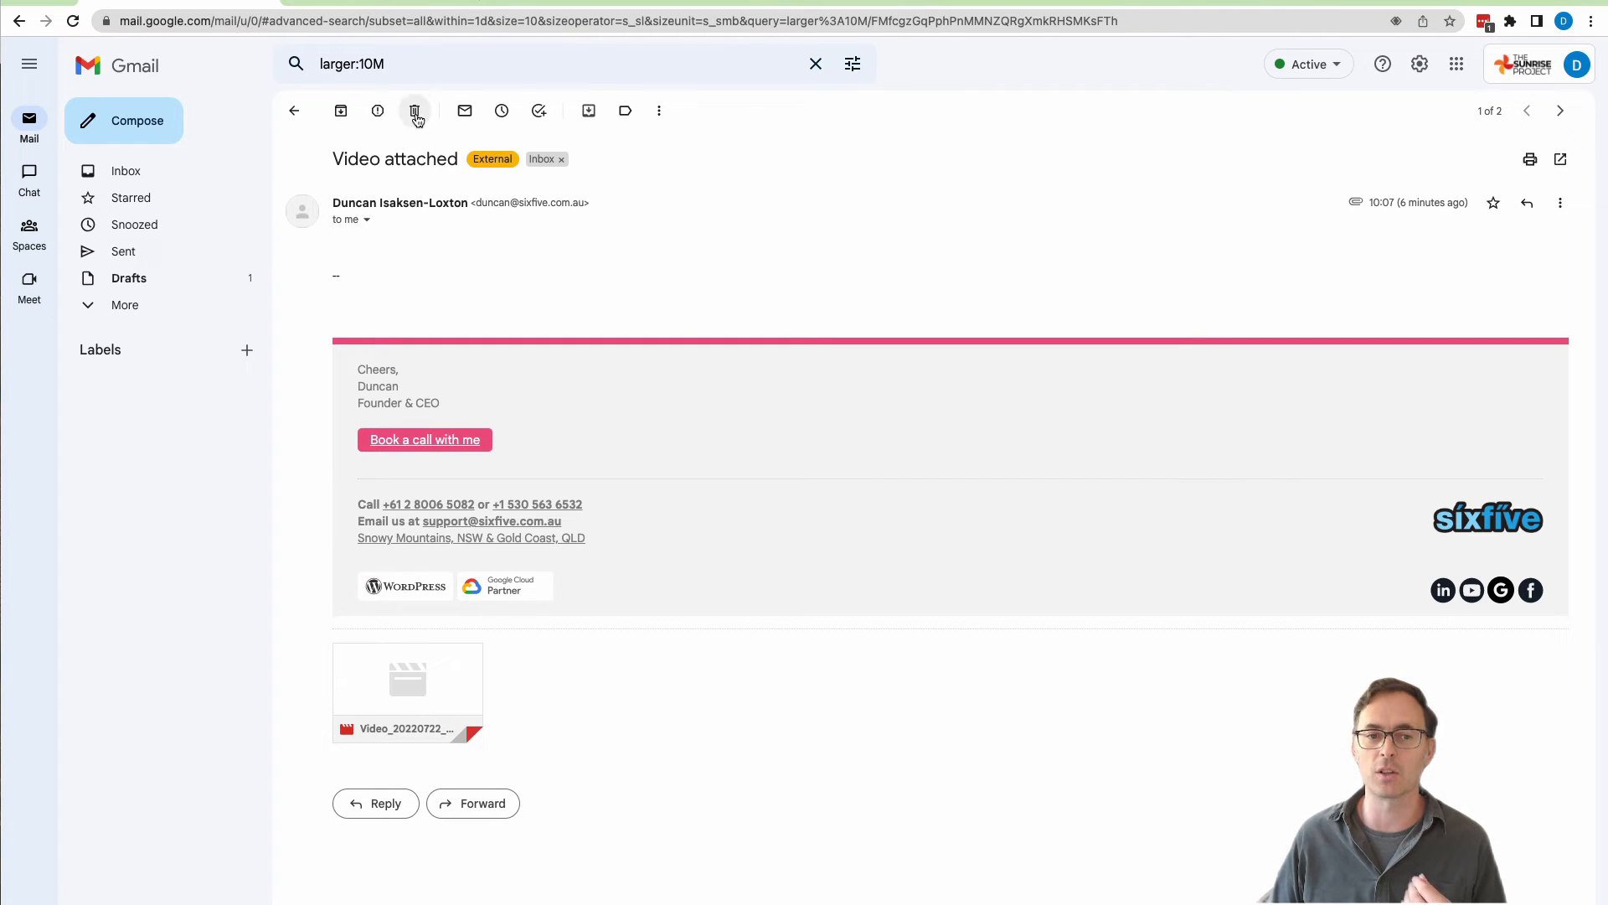
mouse_move(414, 111)
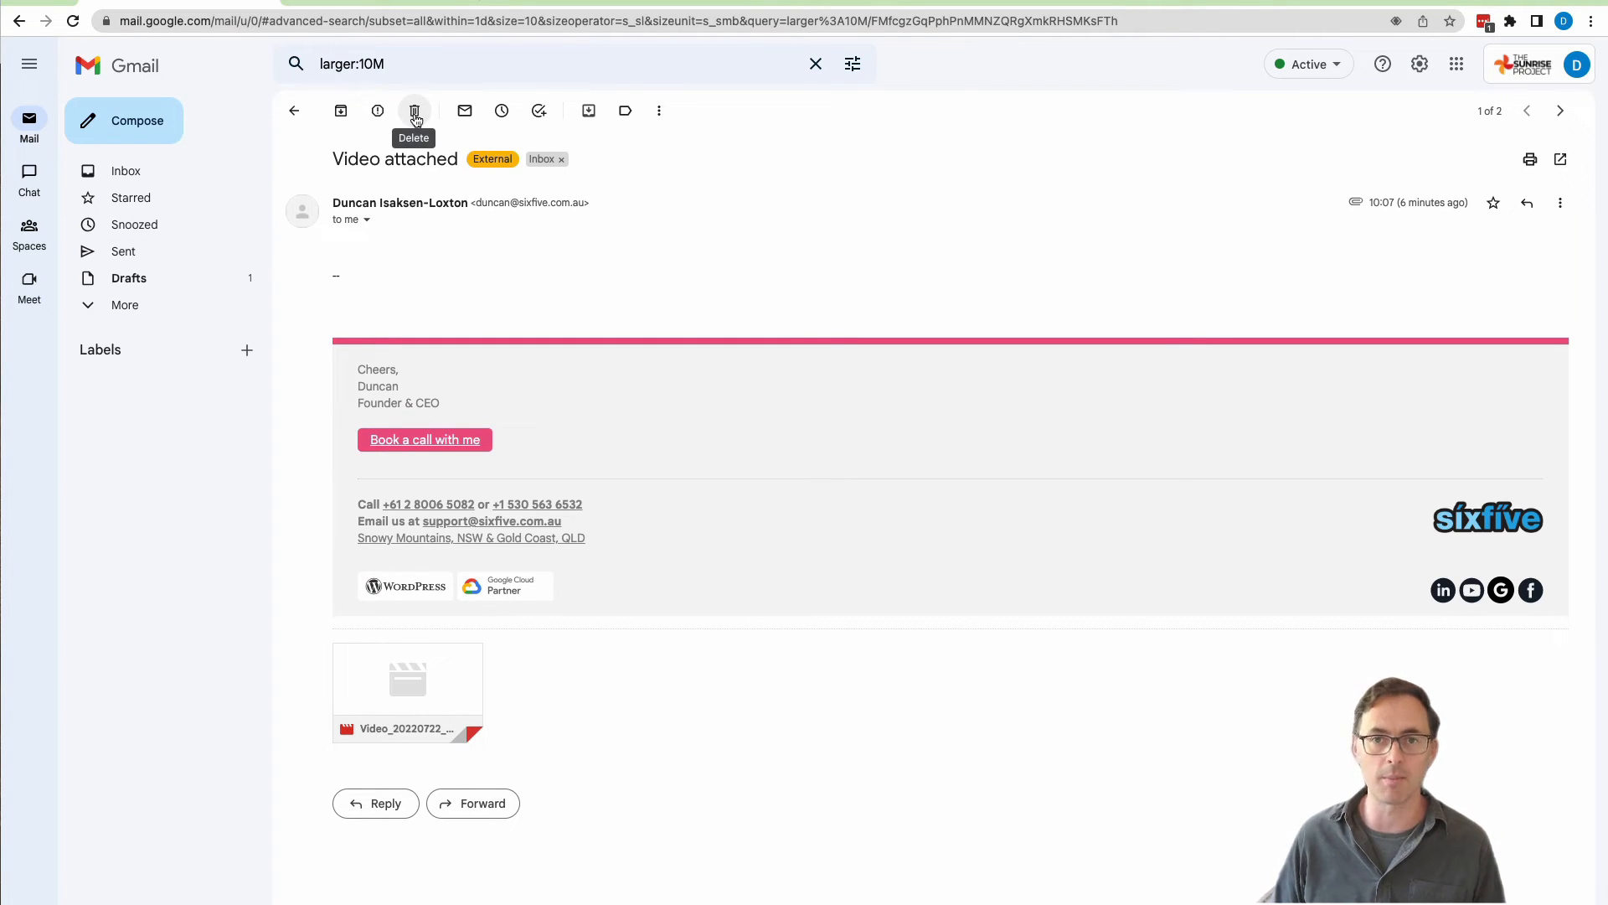
mouse_move(362, 256)
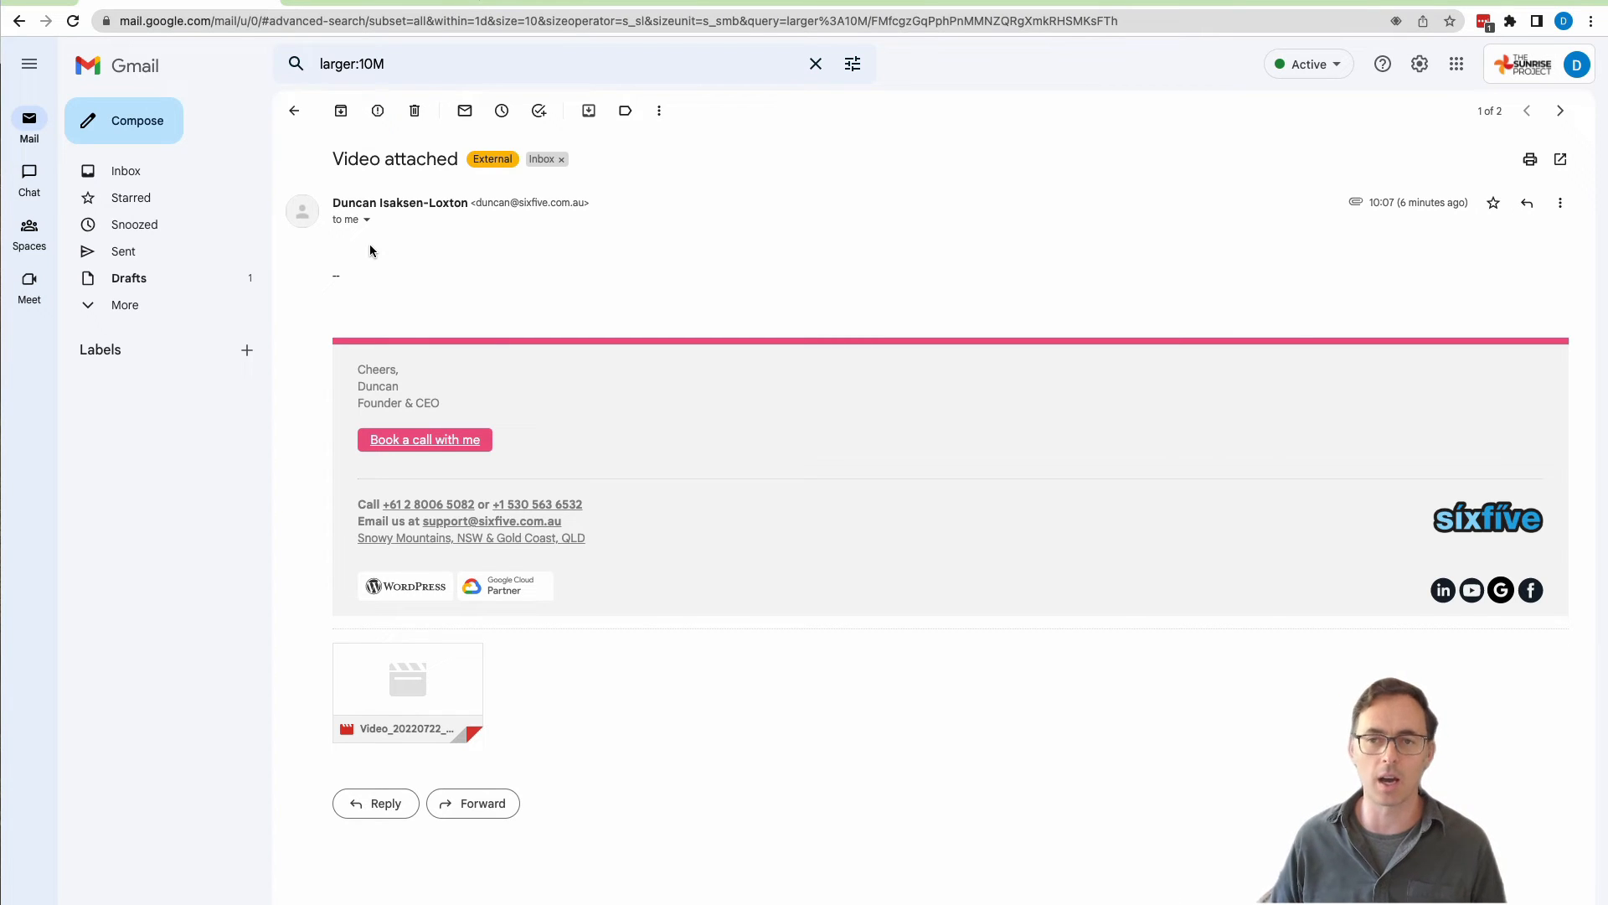
mouse_move(295, 111)
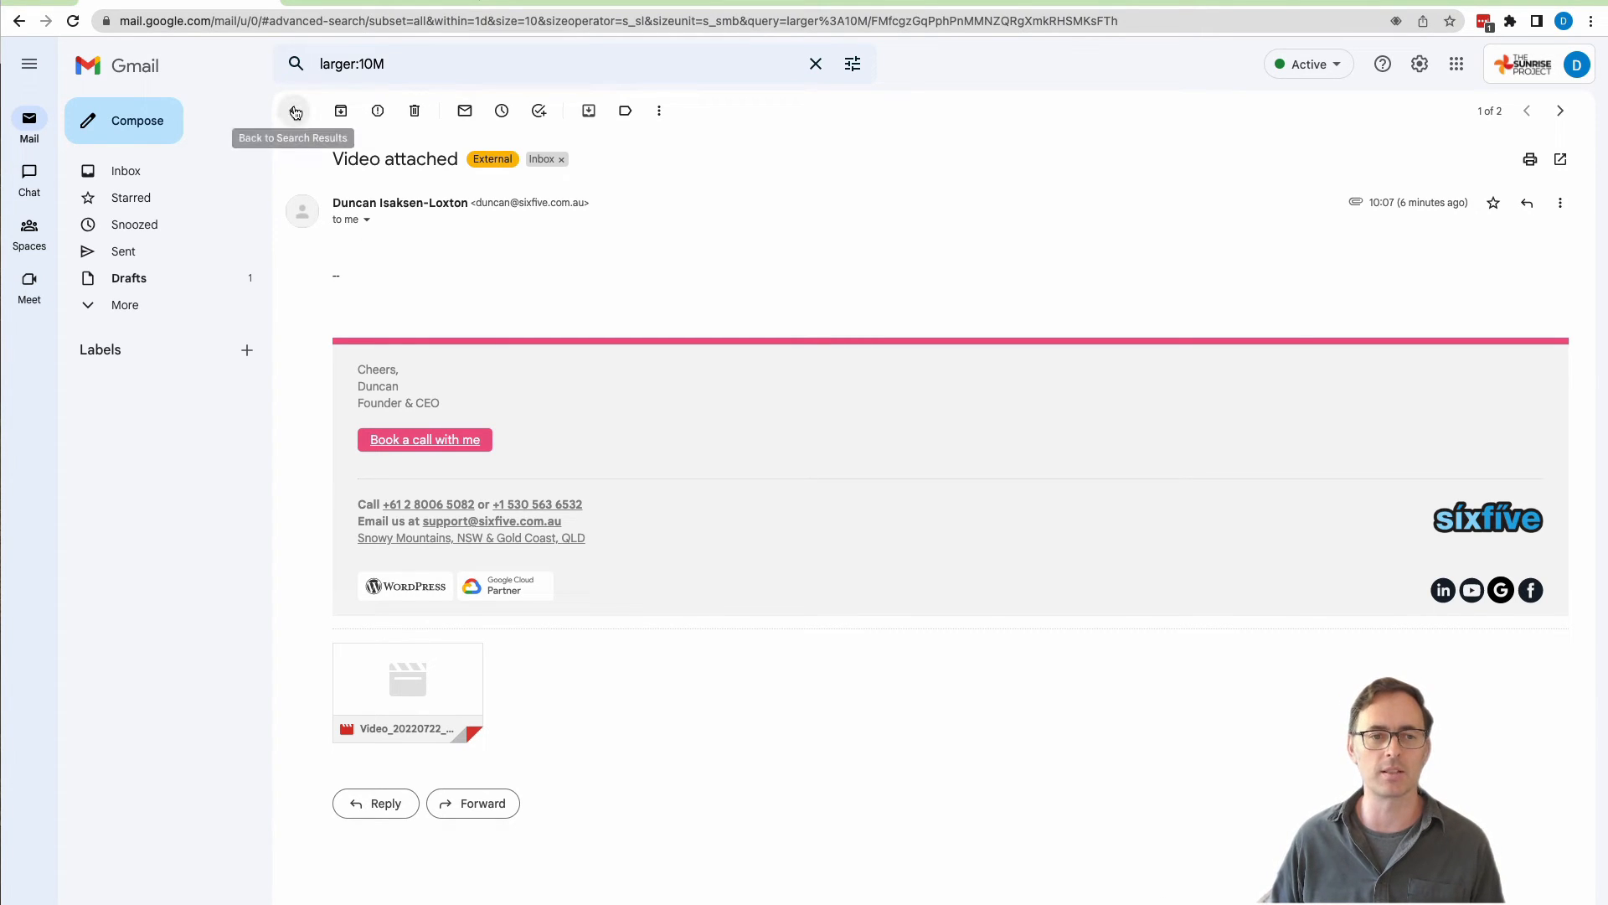
Step: Return to the results and tick the image-attachment draft for deletion
left_click(295, 111)
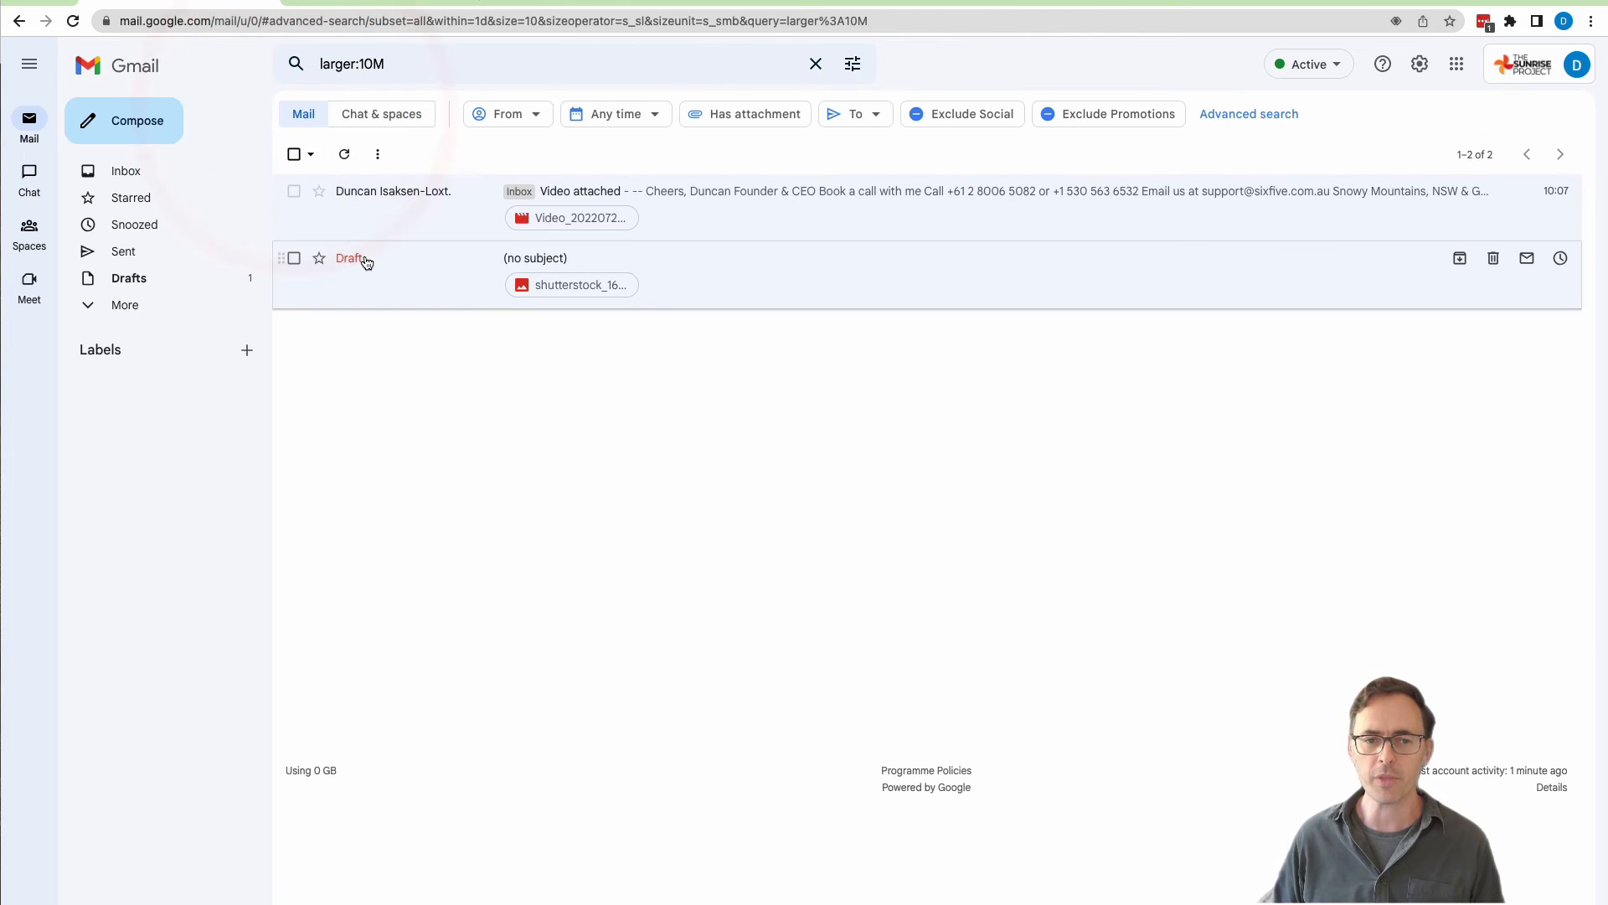
mouse_move(425, 77)
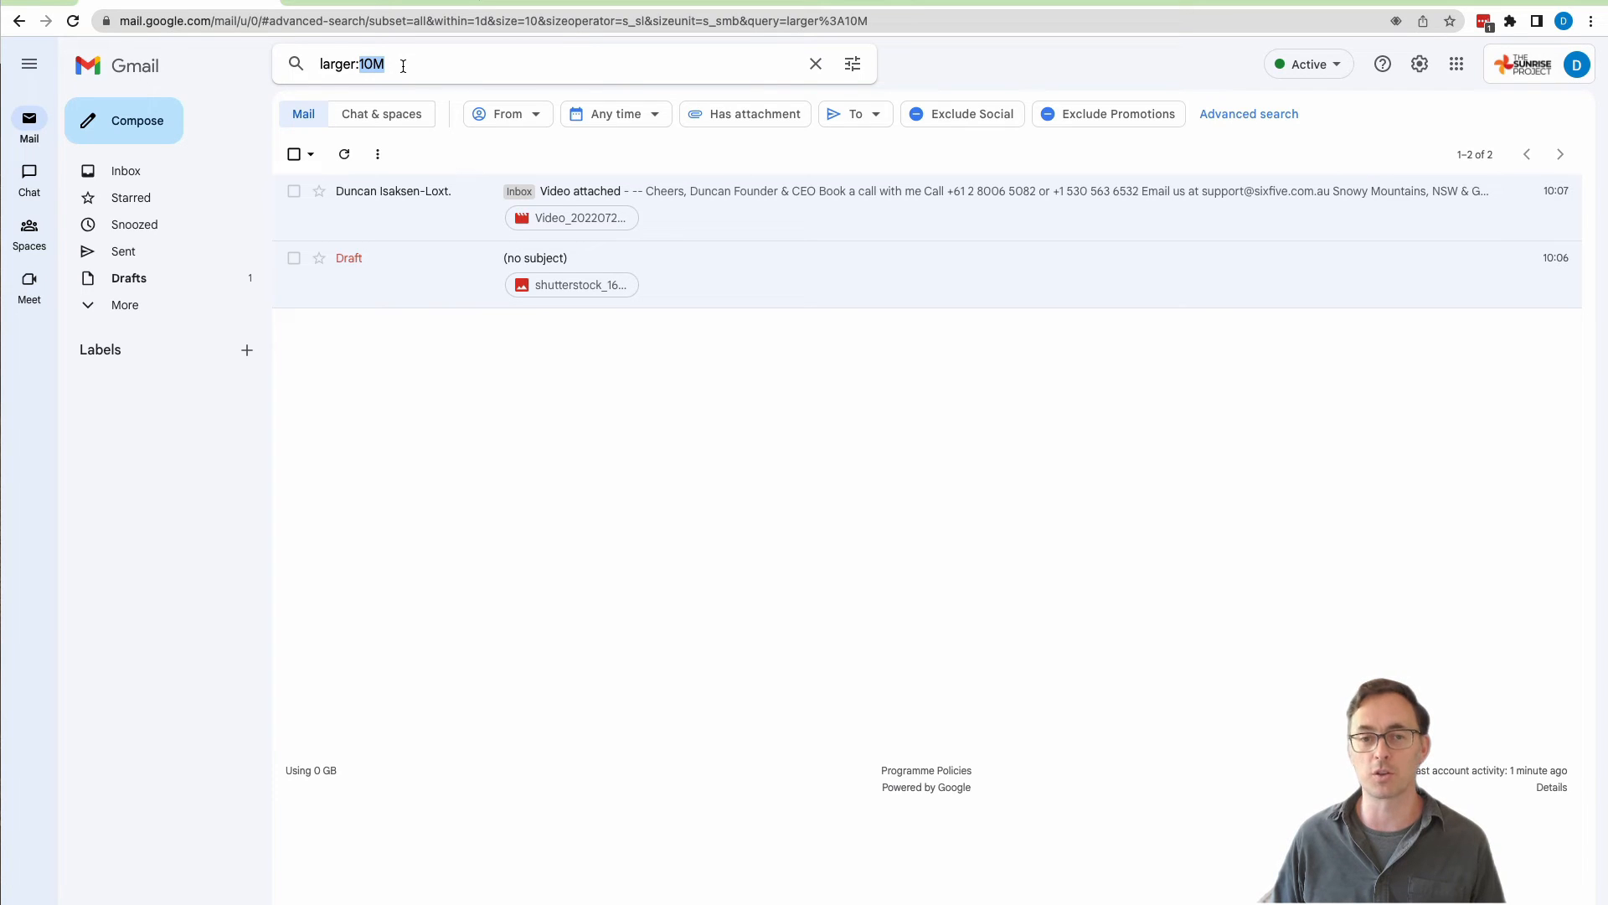
mouse_move(630, 419)
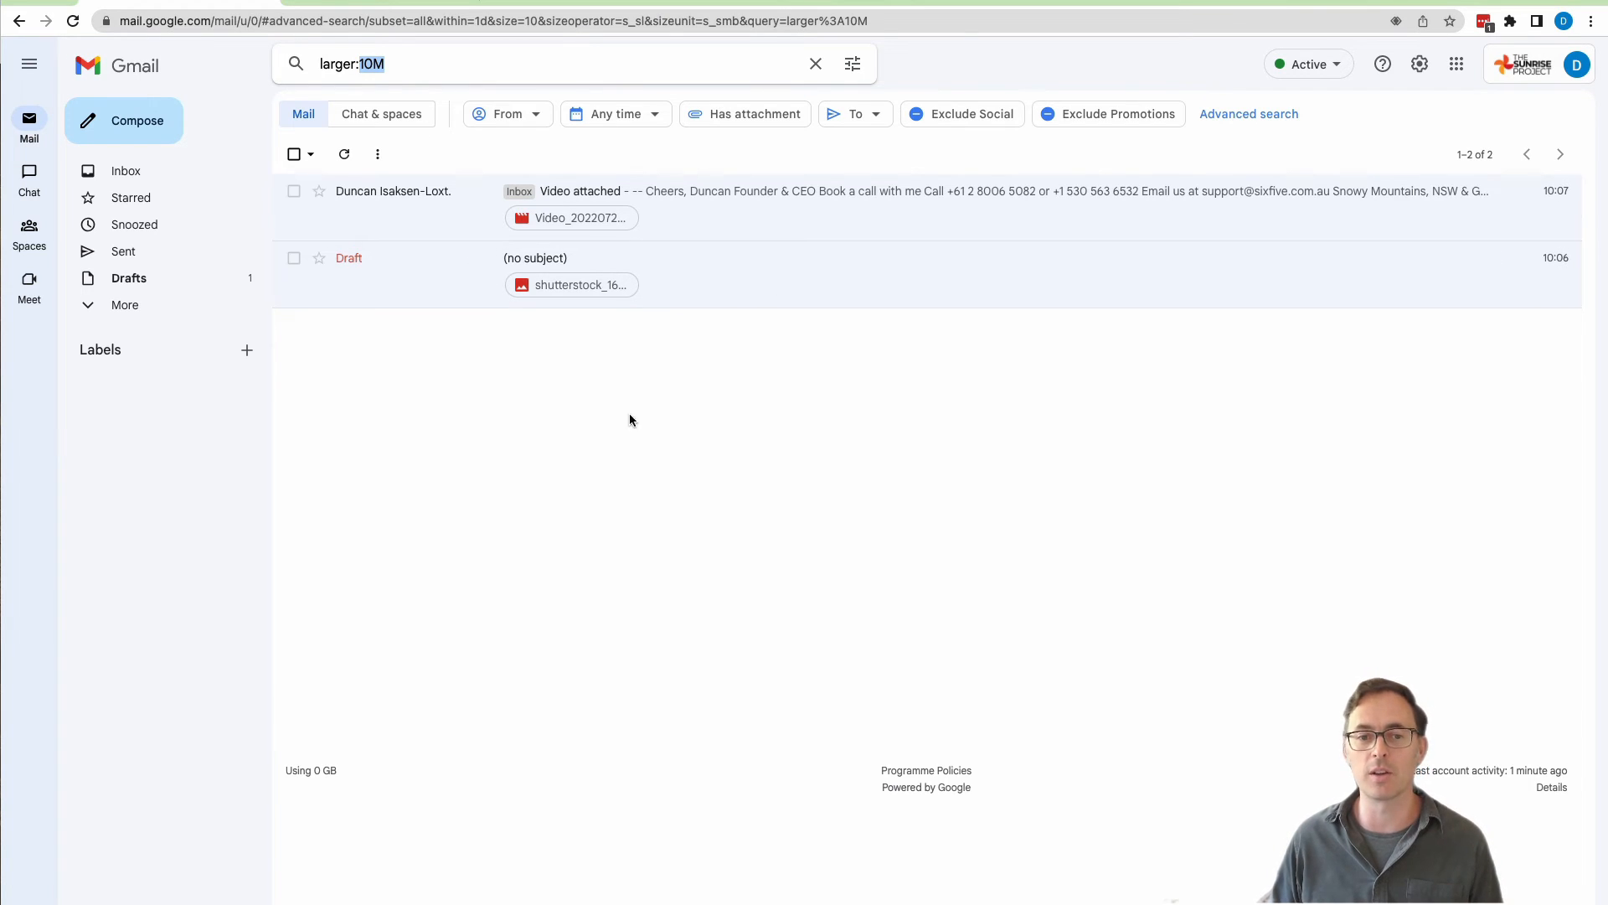
mouse_move(726, 517)
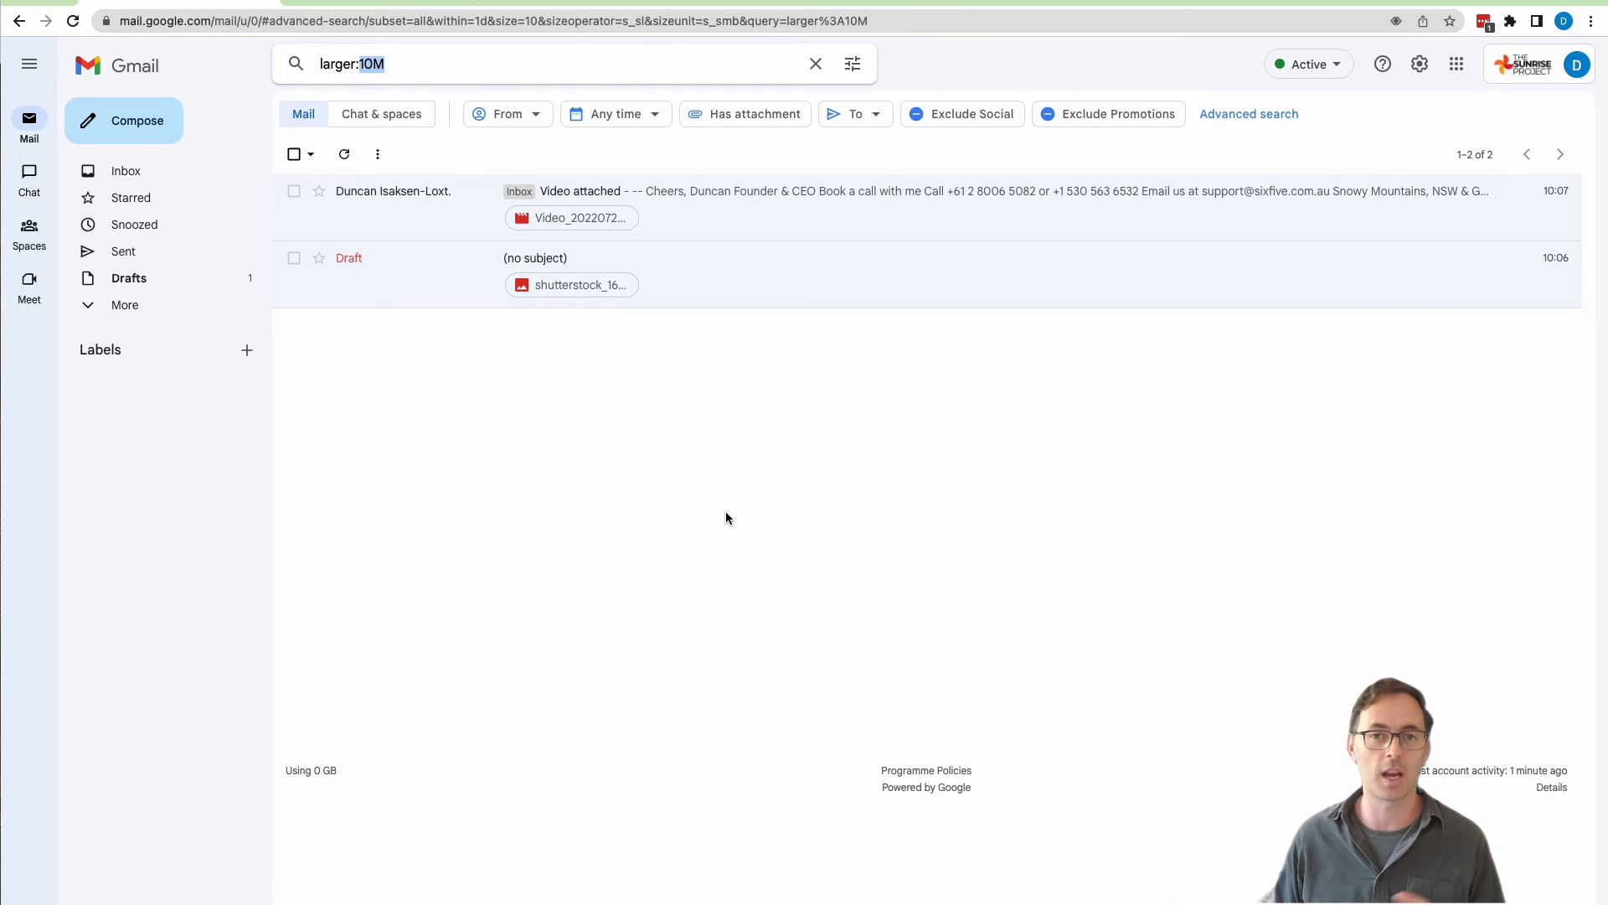
mouse_move(355, 762)
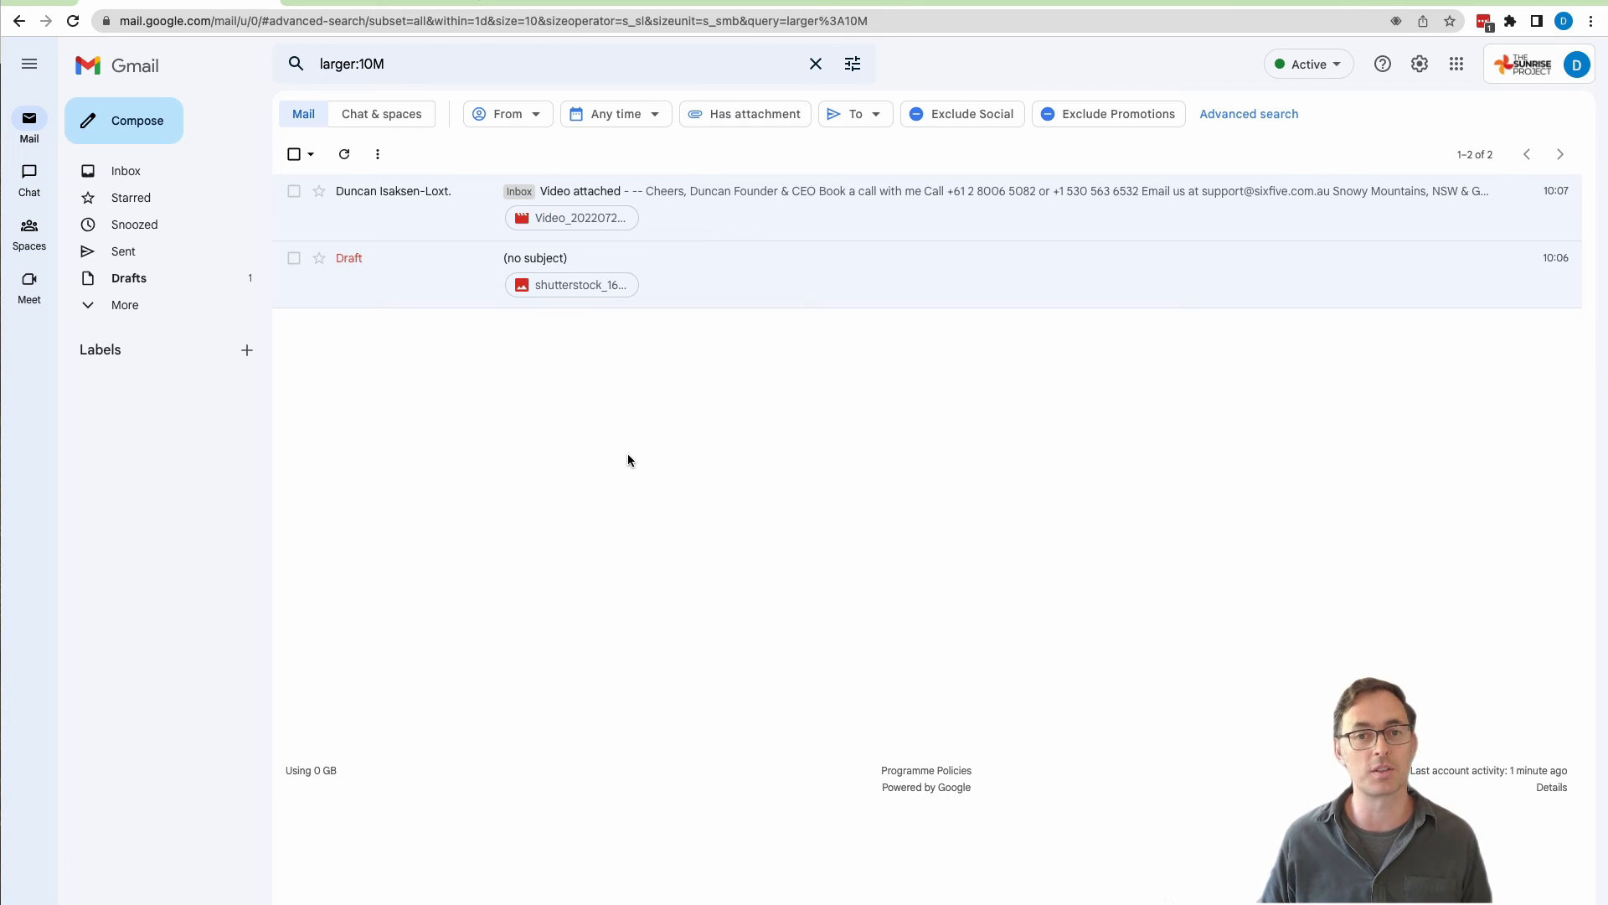
left_click(293, 258)
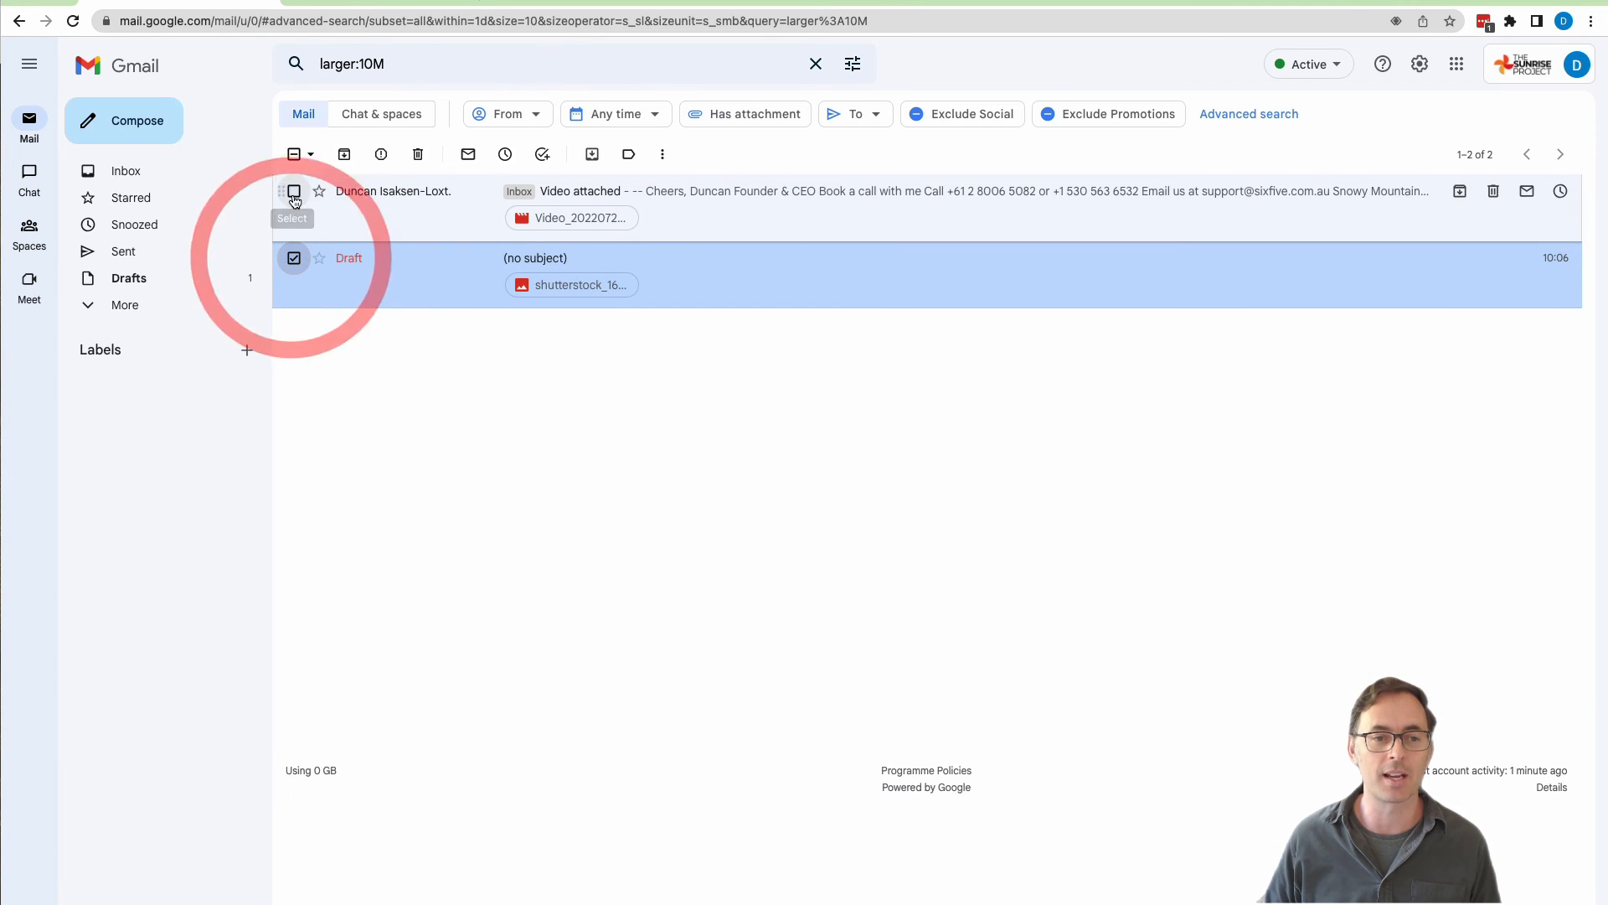